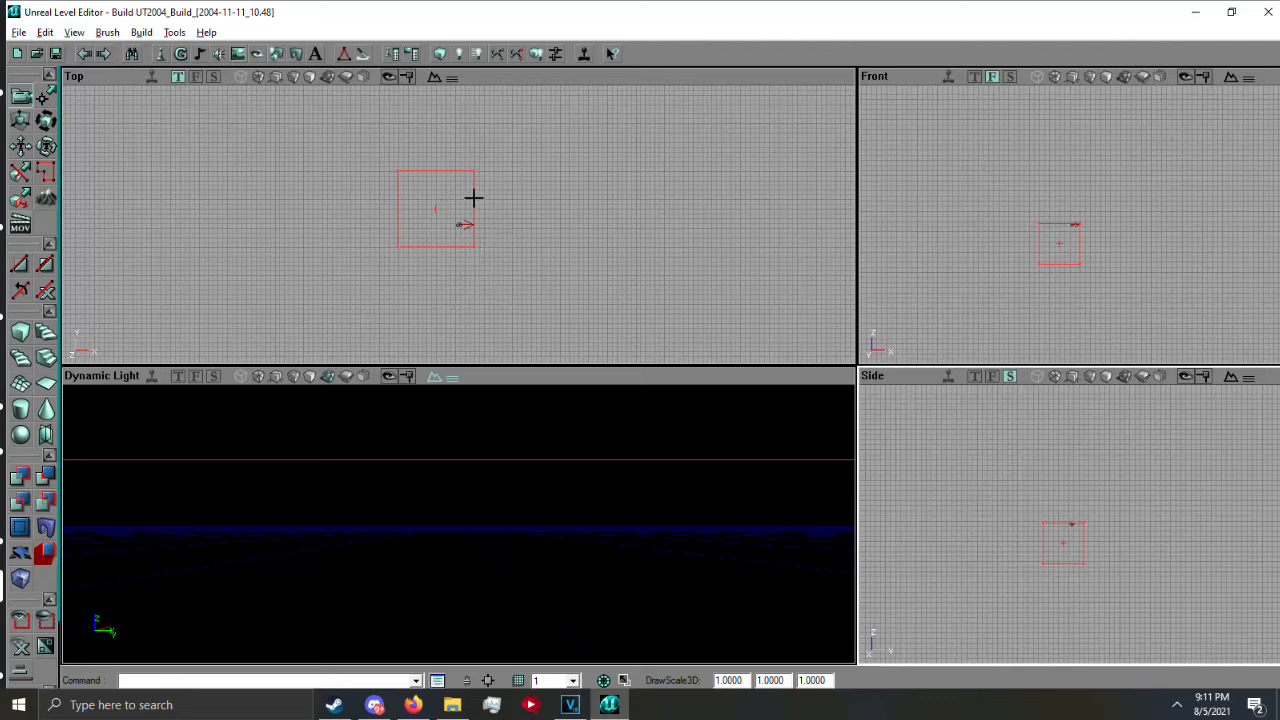
{"action": "mouse_move", "coordinate": [273, 112]}
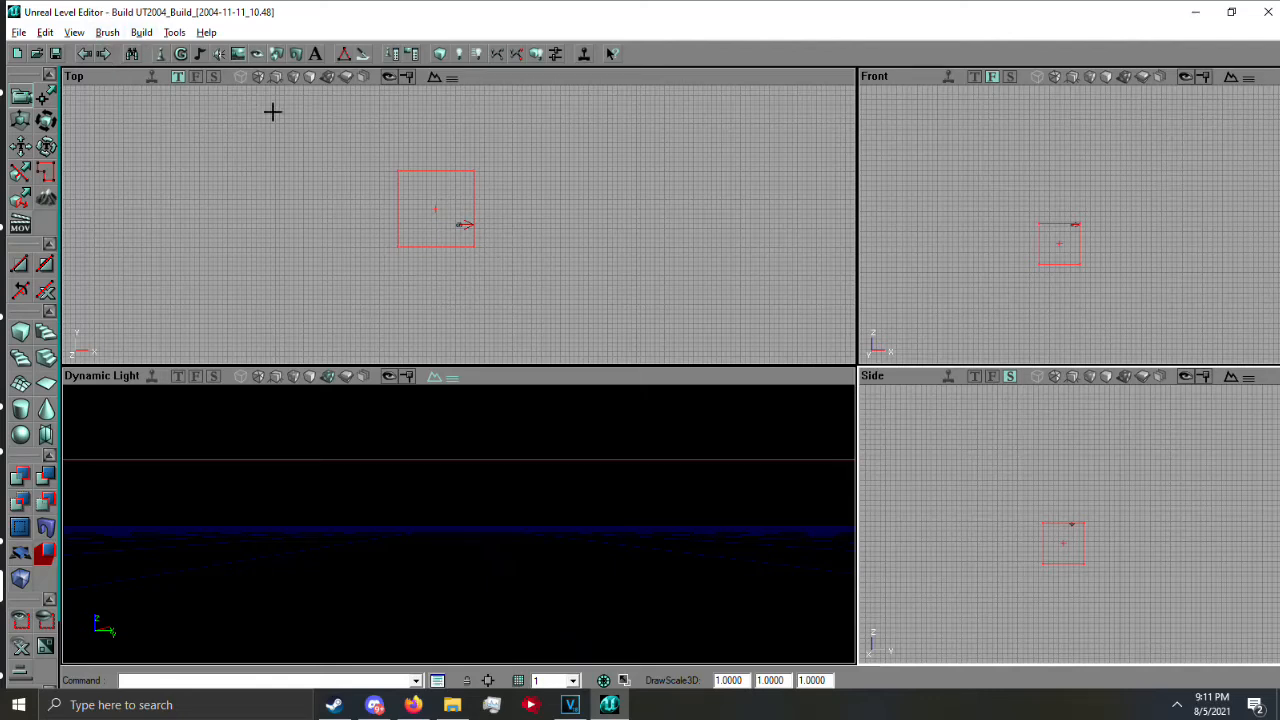
{"action": "mouse_move", "coordinate": [747, 253]}
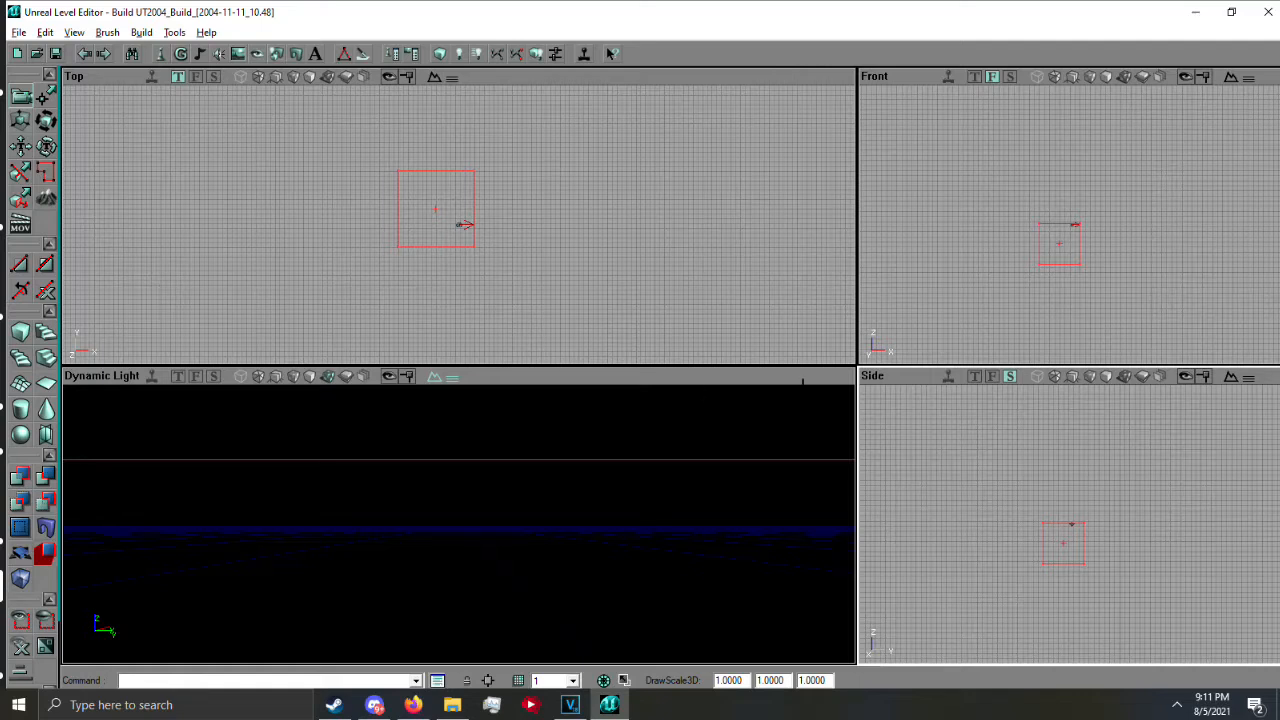
{"action": "mouse_move", "coordinate": [127, 108]}
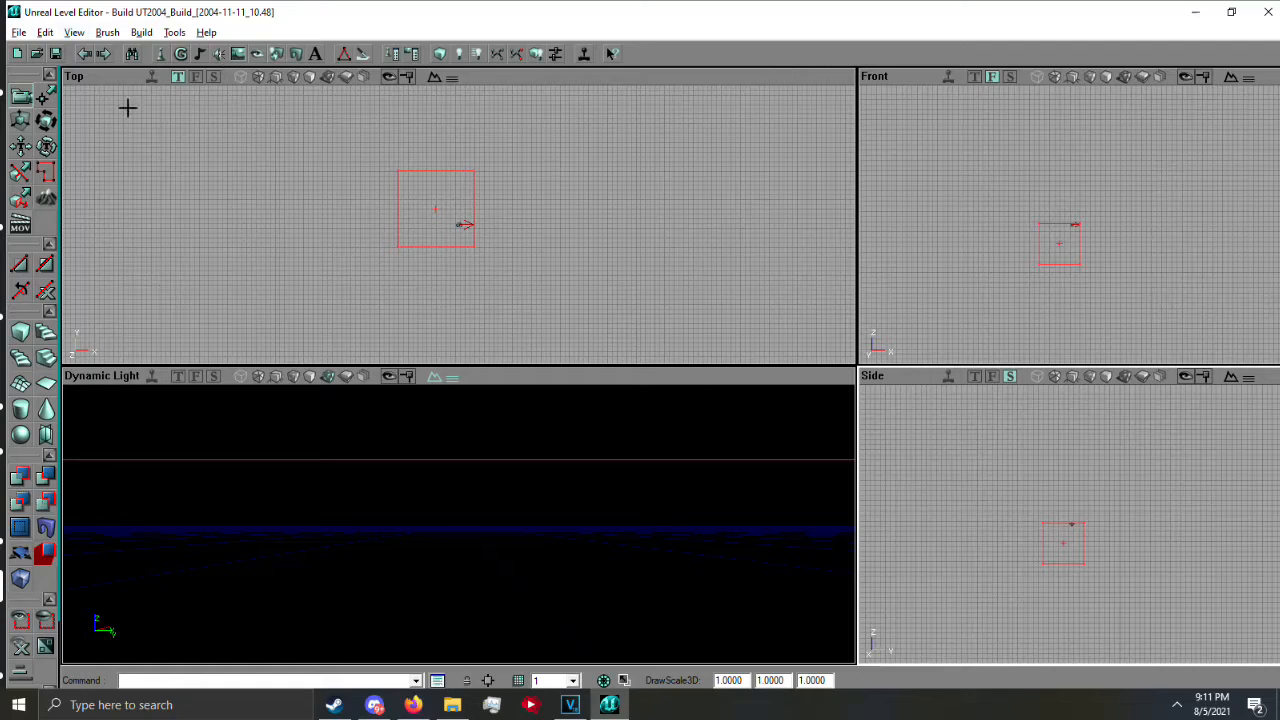
{"action": "mouse_move", "coordinate": [135, 79]}
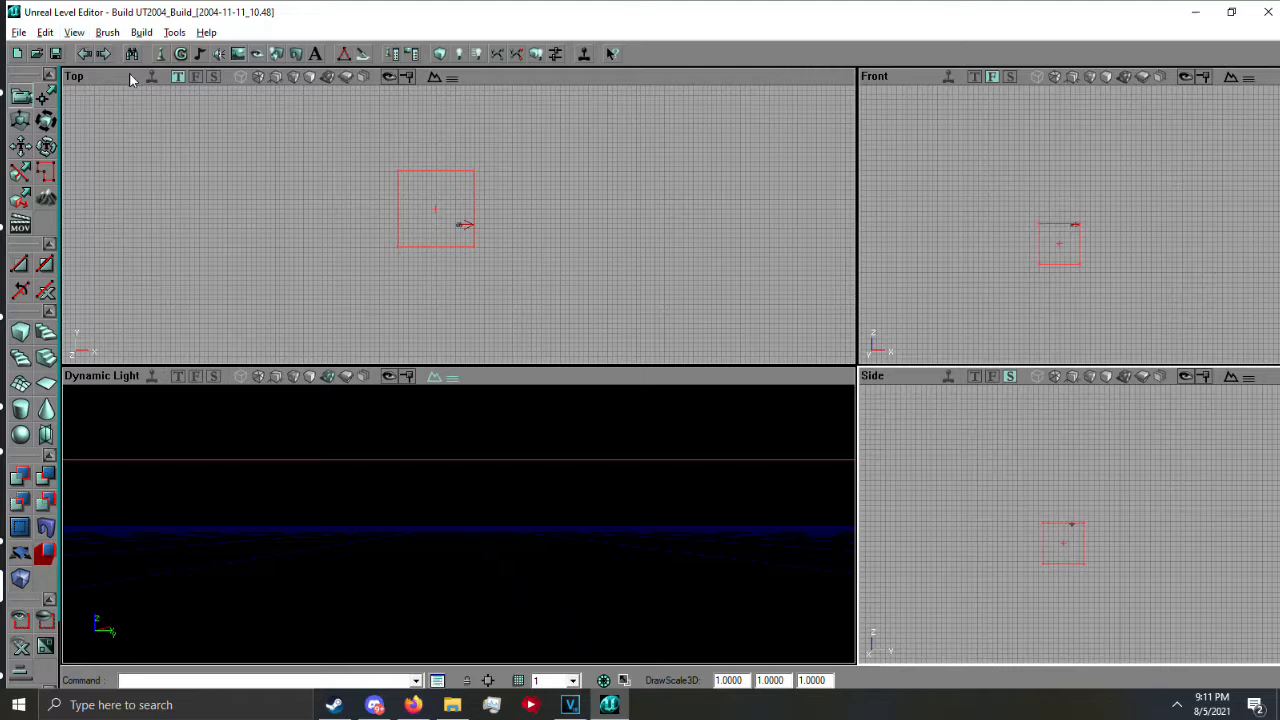
Switch the viewports to the one-large, three-small layout
{"action": "left_click", "coordinate": [74, 32]}
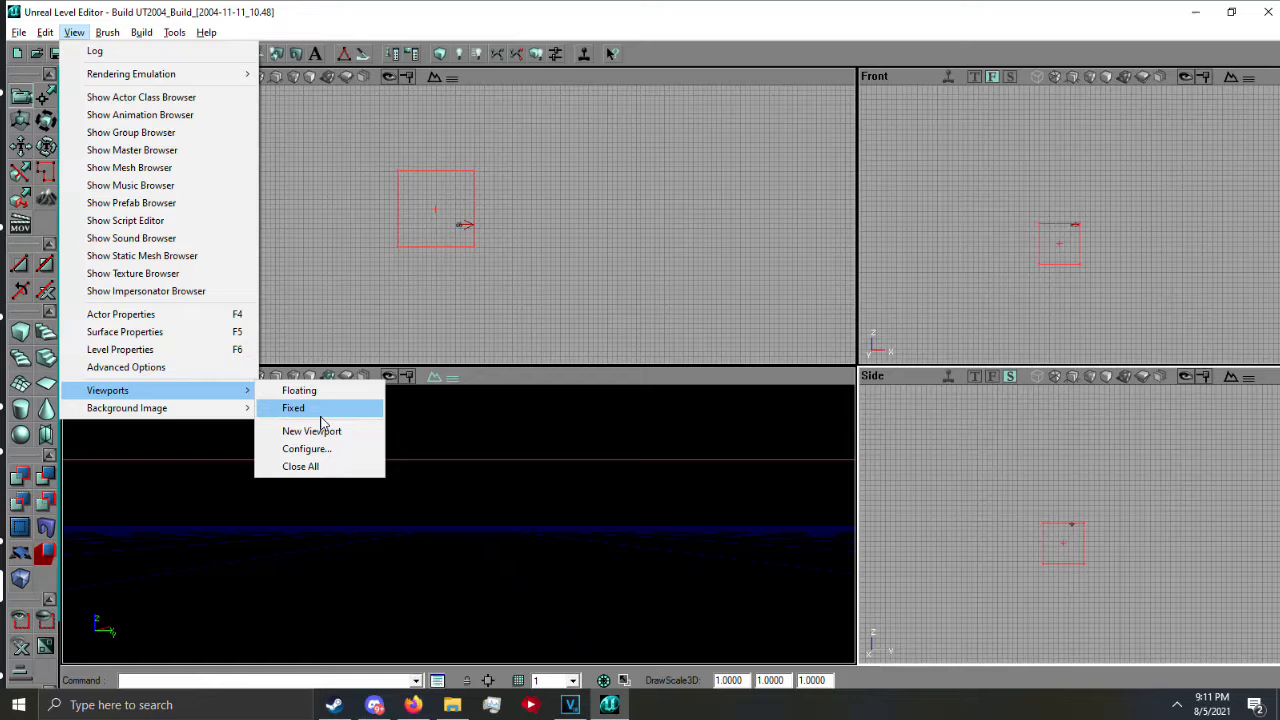
{"action": "left_click", "coordinate": [307, 448]}
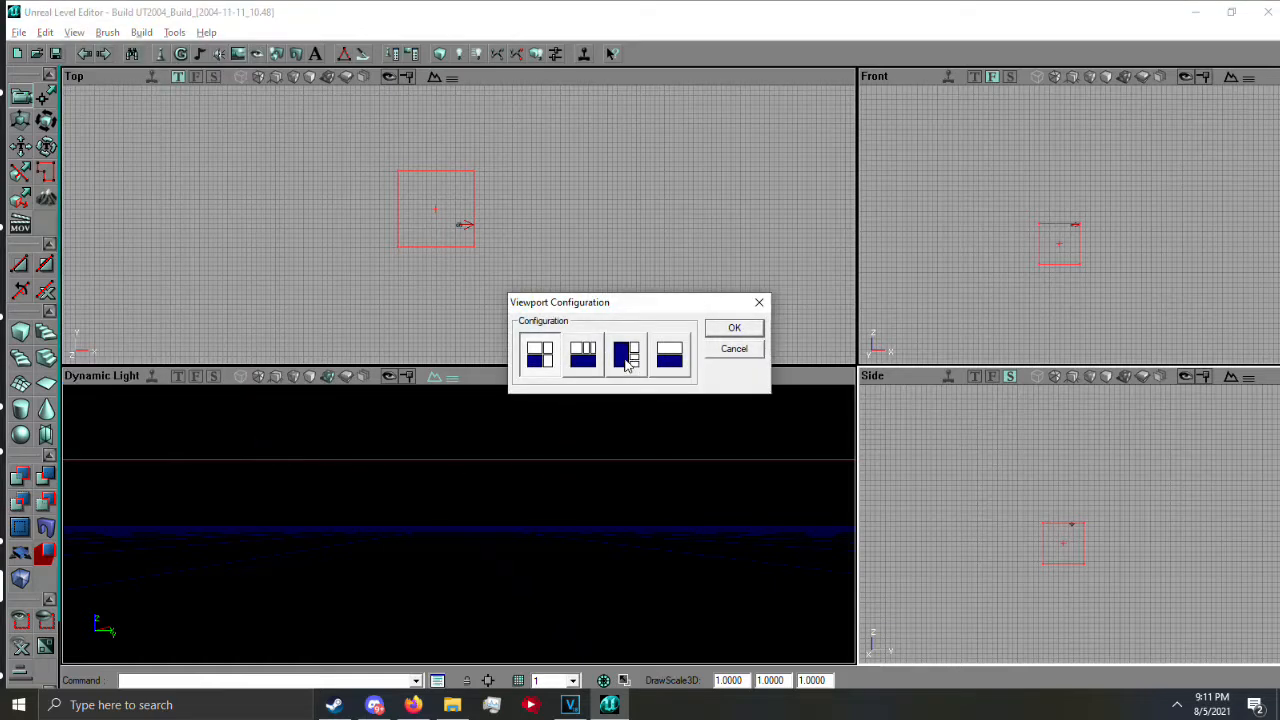
{"action": "left_click", "coordinate": [734, 327]}
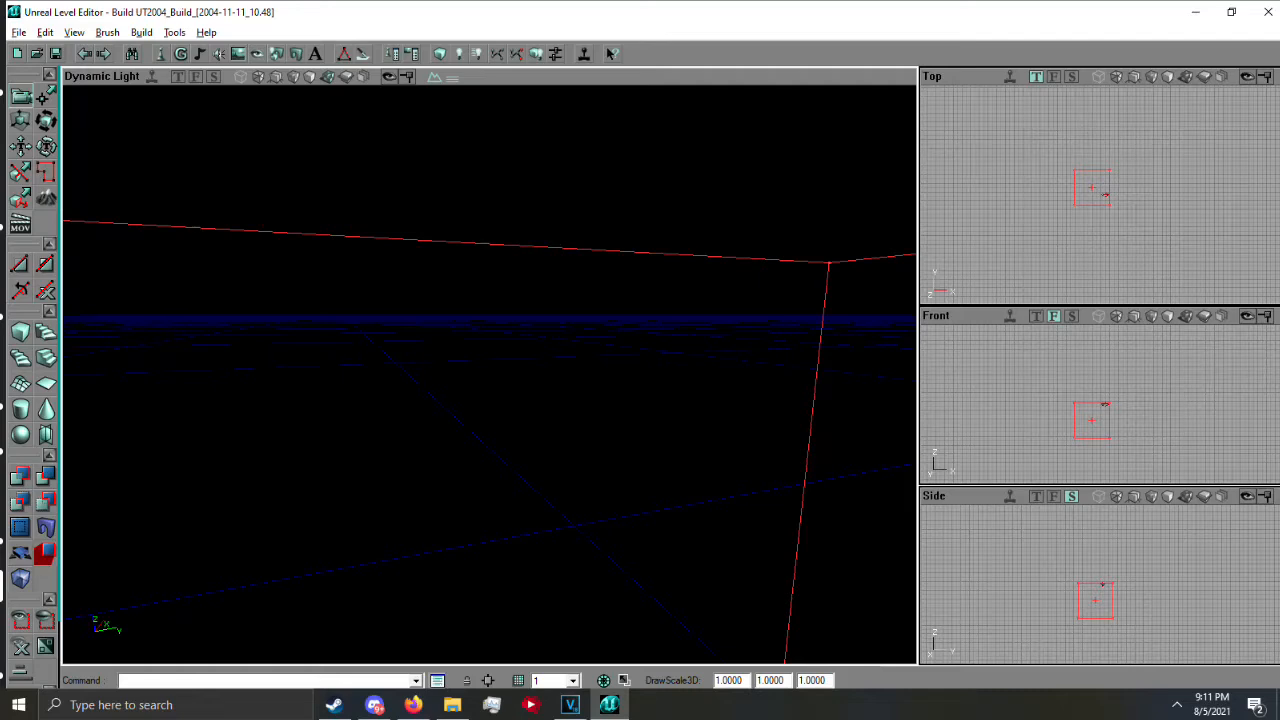
Cycle the large viewport through Front and Side, ending in Textured mode
{"action": "left_click", "coordinate": [196, 76]}
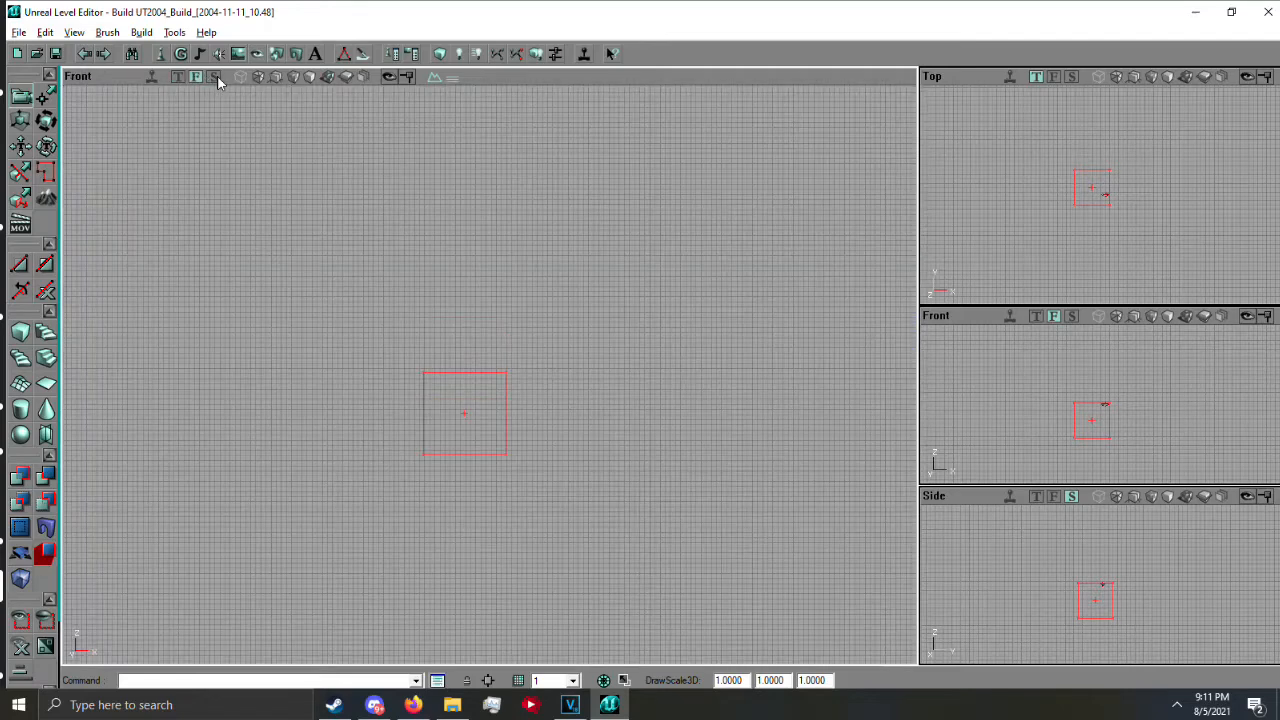
{"action": "left_click", "coordinate": [213, 77]}
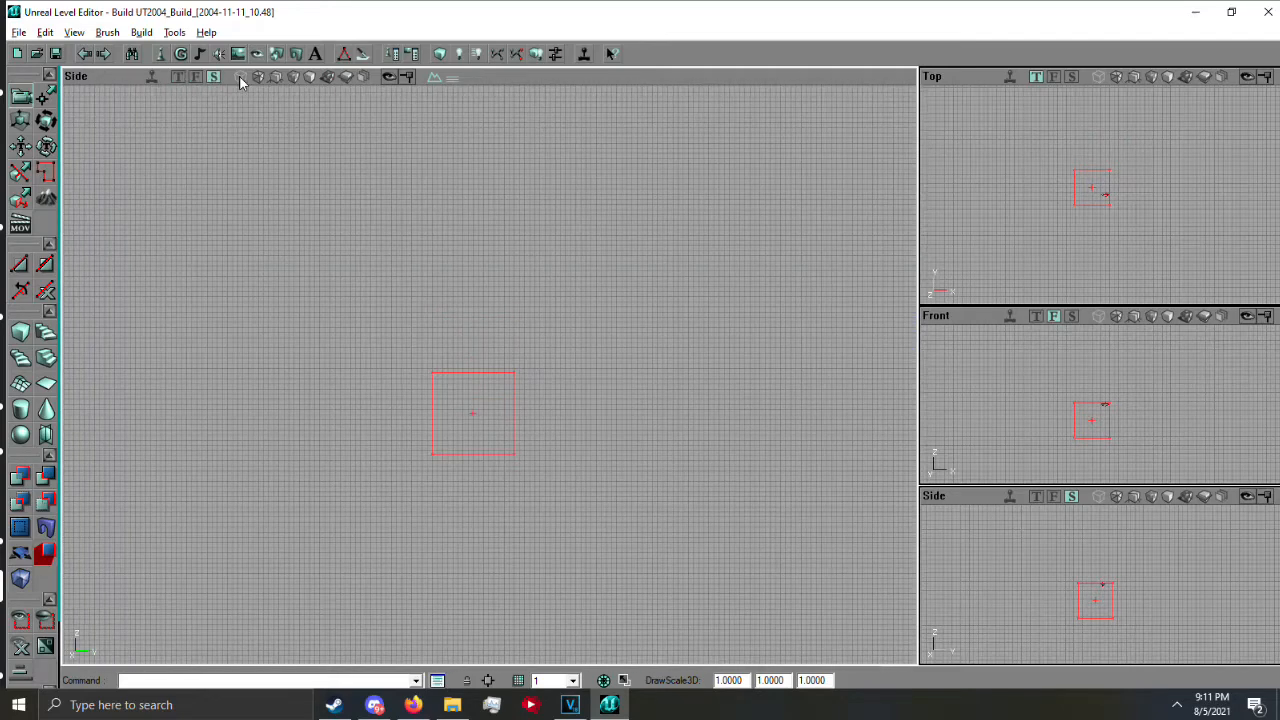
{"action": "left_click", "coordinate": [294, 77]}
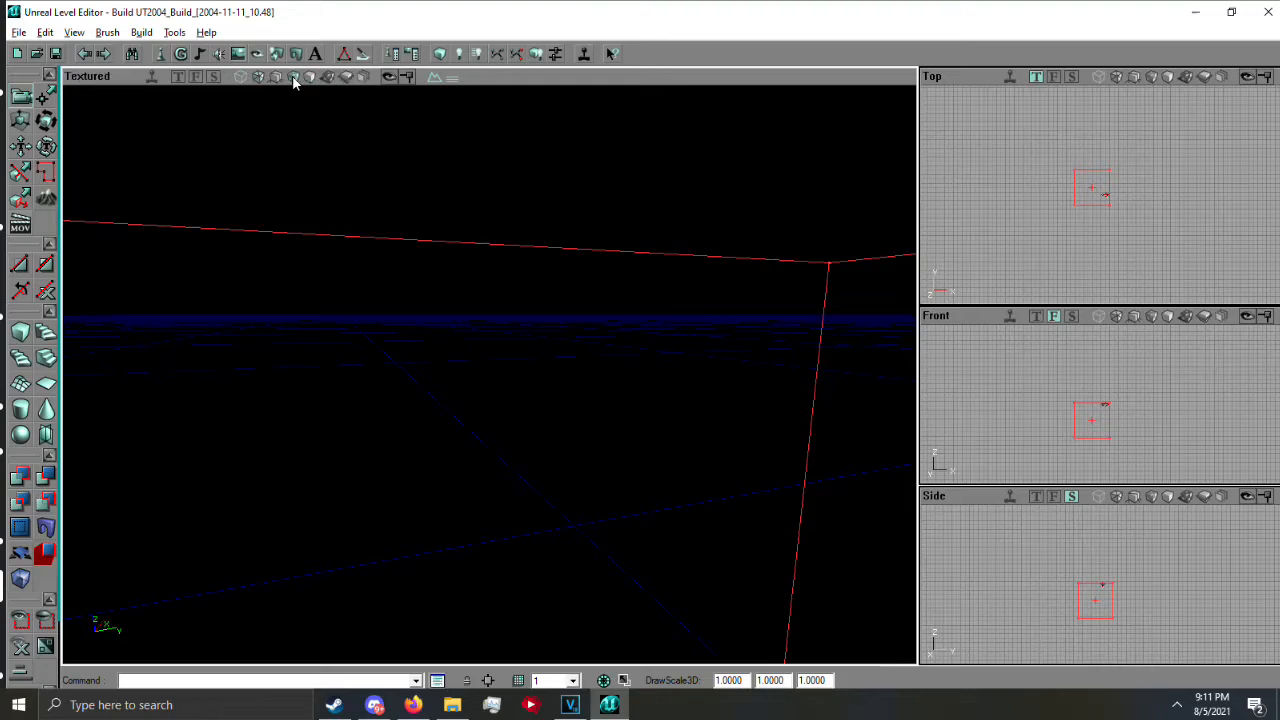
{"action": "mouse_move", "coordinate": [1043, 89]}
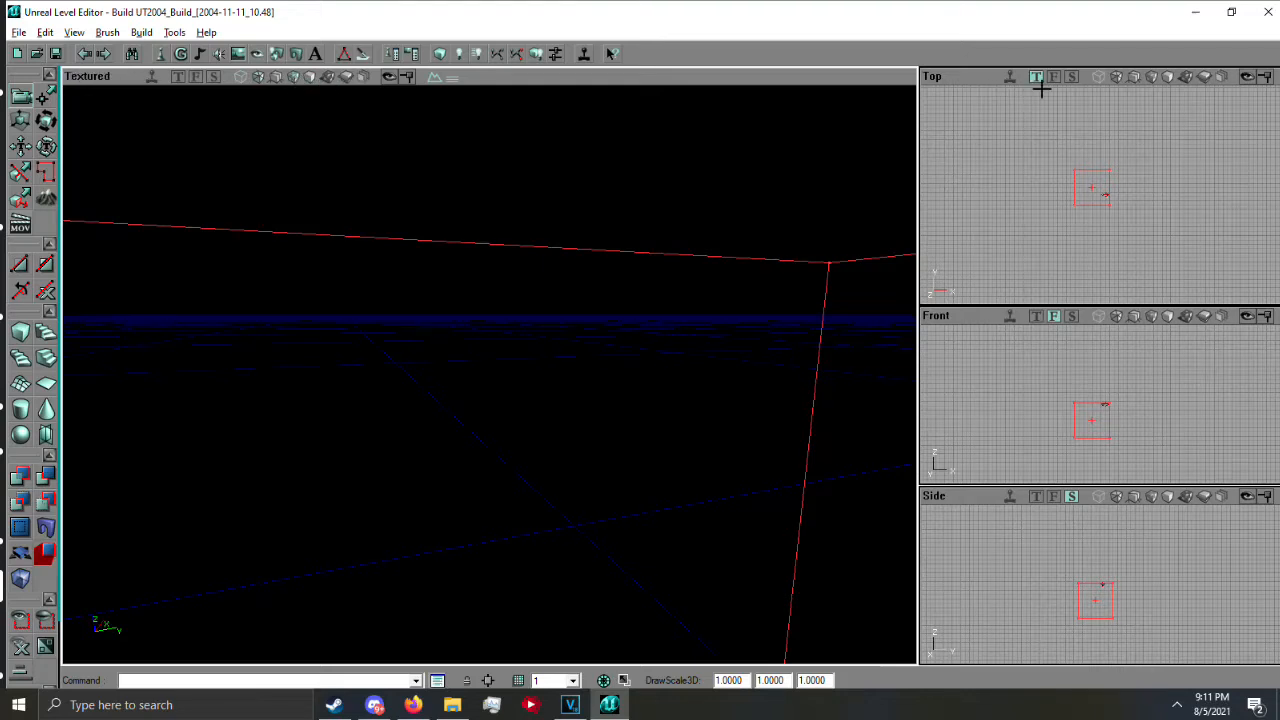
{"action": "mouse_move", "coordinate": [1072, 227]}
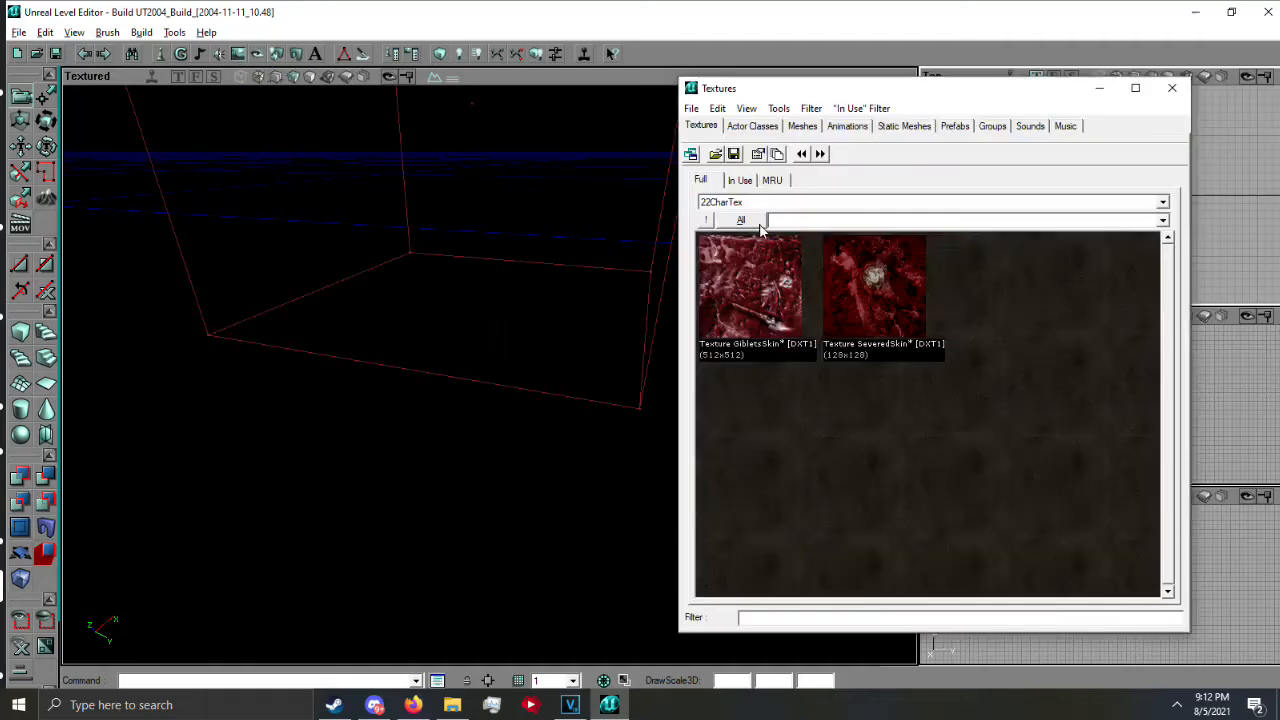
Select the GibletsSkin texture from 22CharTex and close the Texture Browser
{"action": "left_click", "coordinate": [750, 290]}
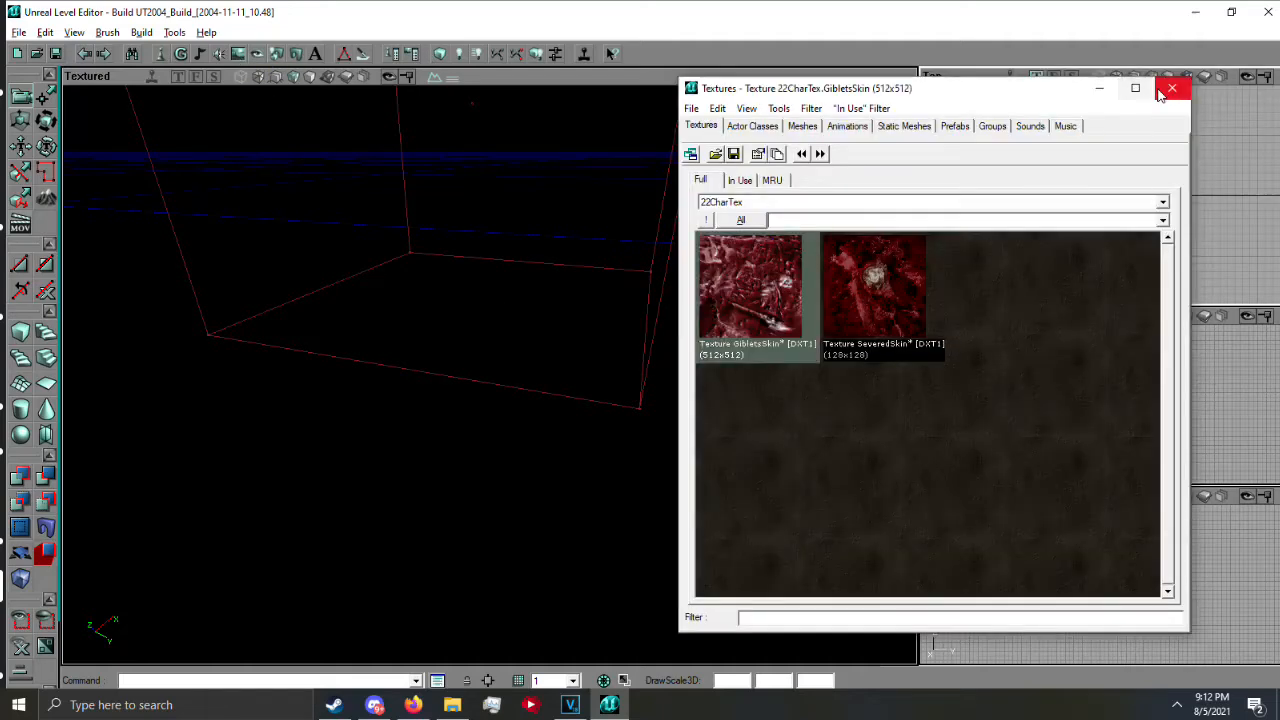
{"action": "left_click", "coordinate": [1172, 88]}
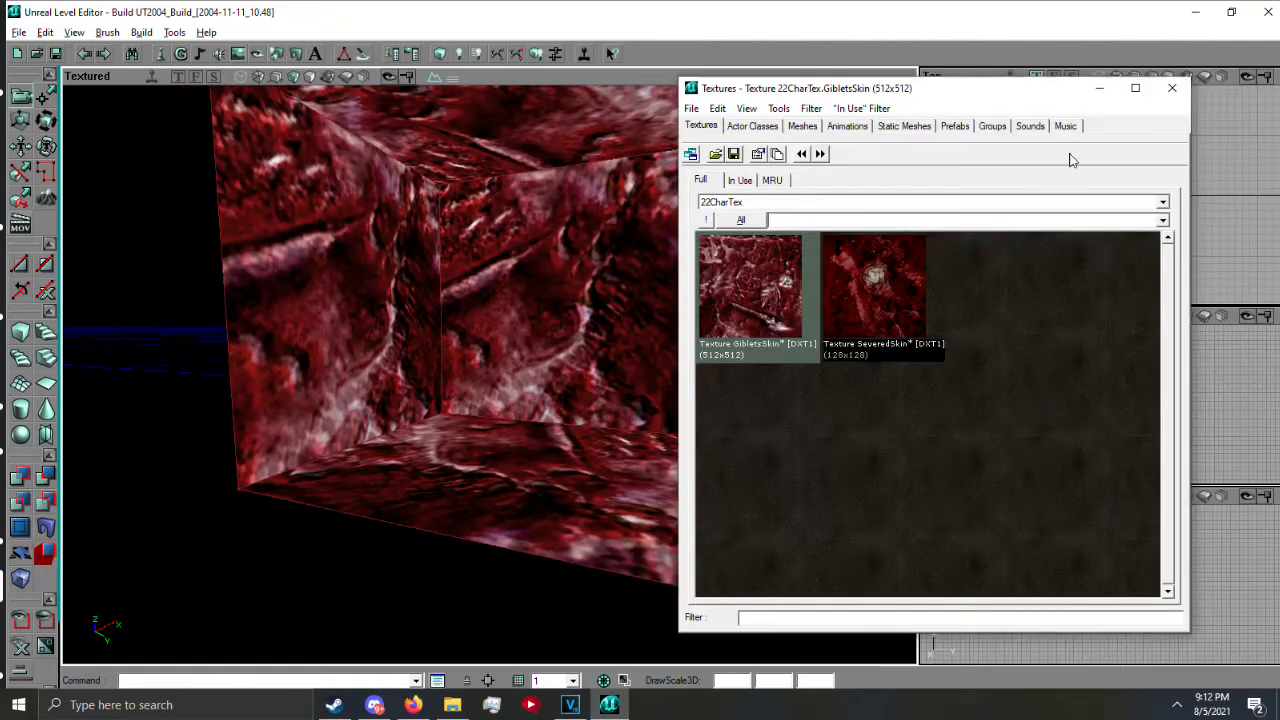
Review the wall surfaces' Alignment settings in Surface Properties, then view the room from outside
{"action": "left_click", "coordinate": [1172, 88]}
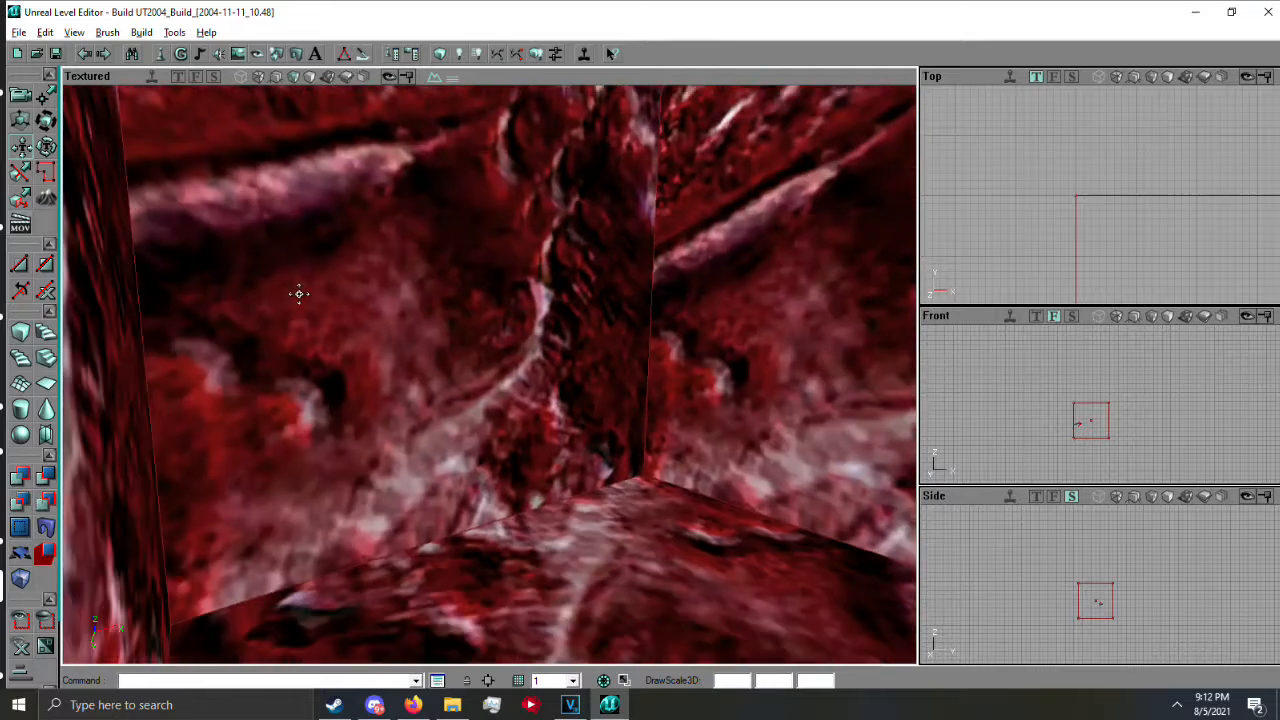
{"action": "right_click", "coordinate": [300, 294]}
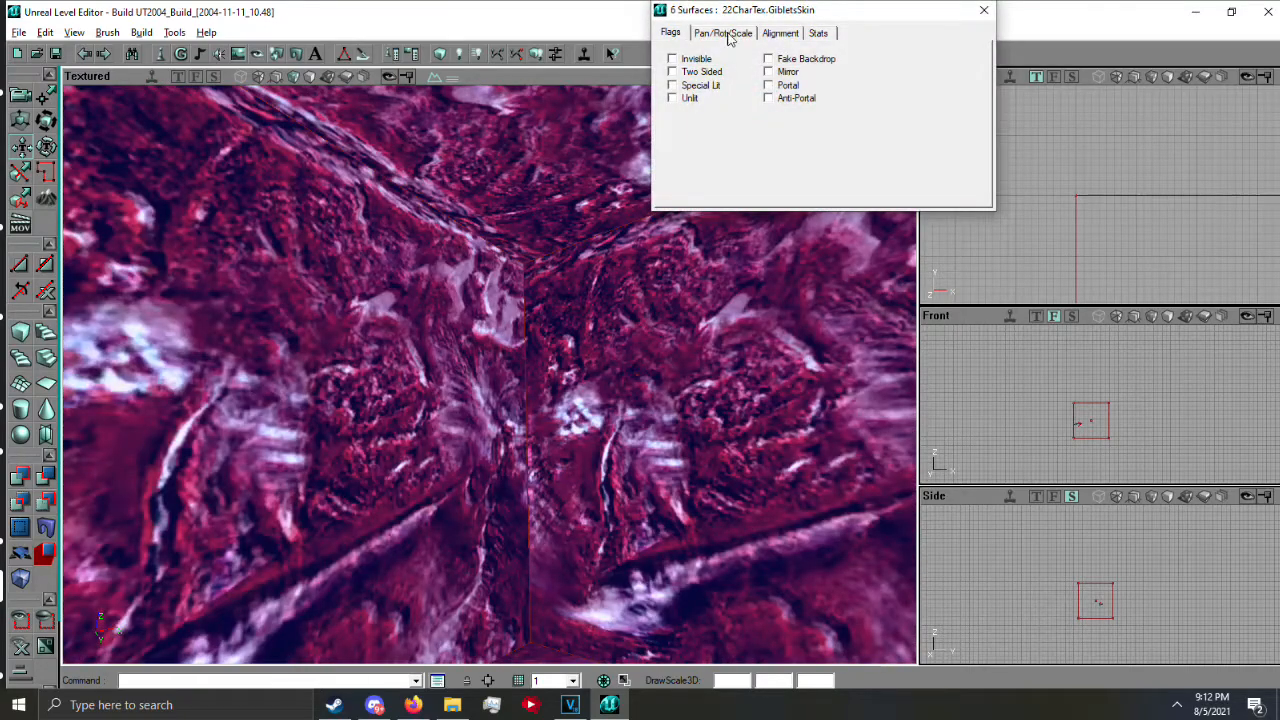
{"action": "left_click", "coordinate": [780, 33]}
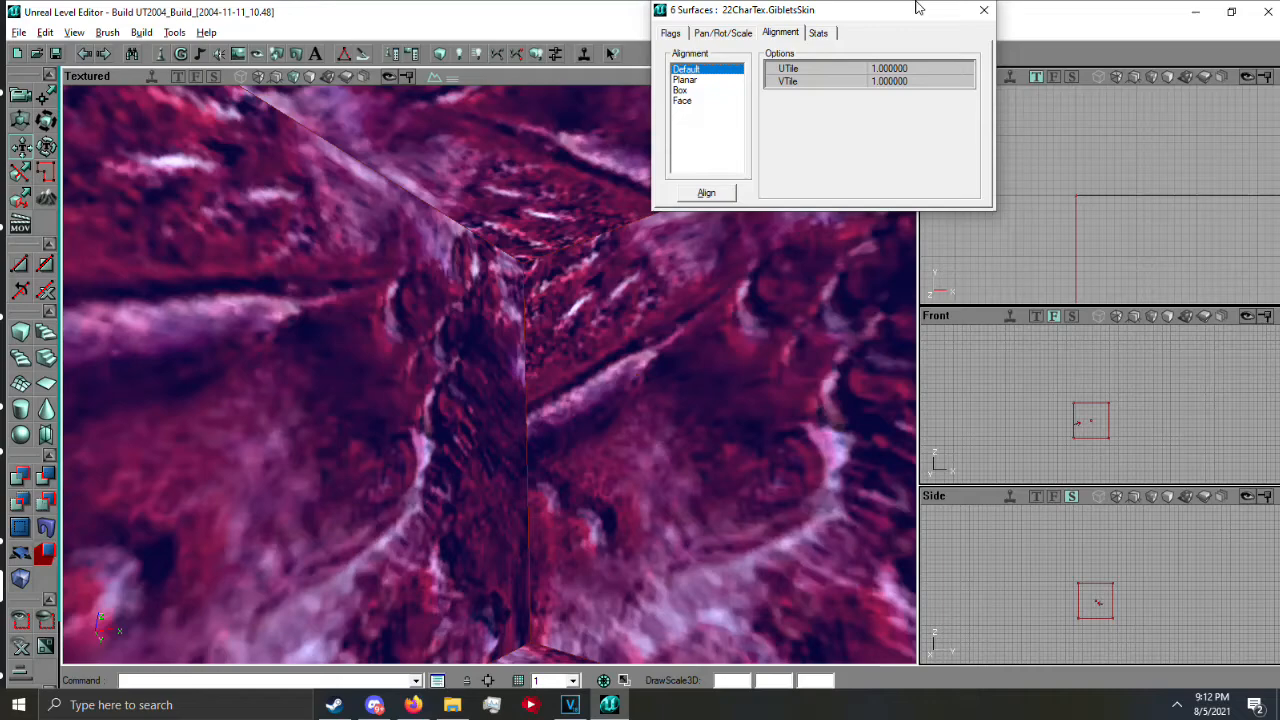
{"action": "left_click", "coordinate": [983, 10]}
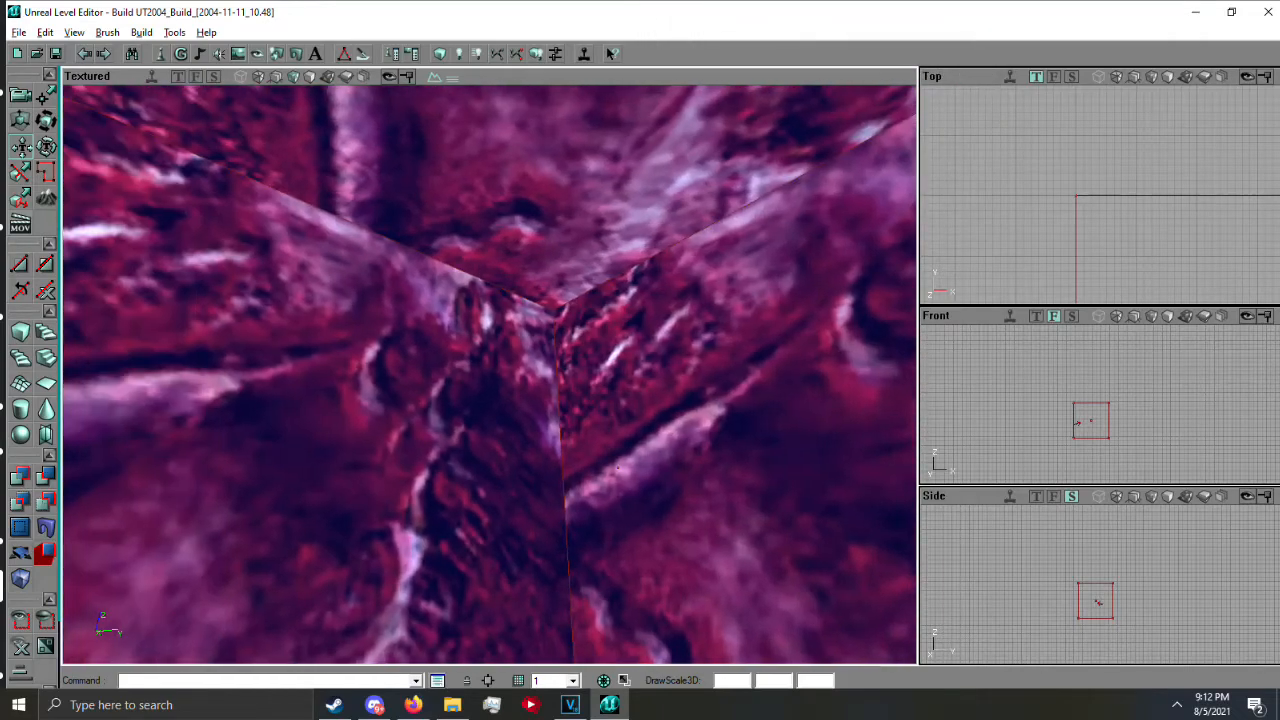
{"action": "left_click_drag", "start_coordinate": [500, 370], "coordinate": [510, 371]}
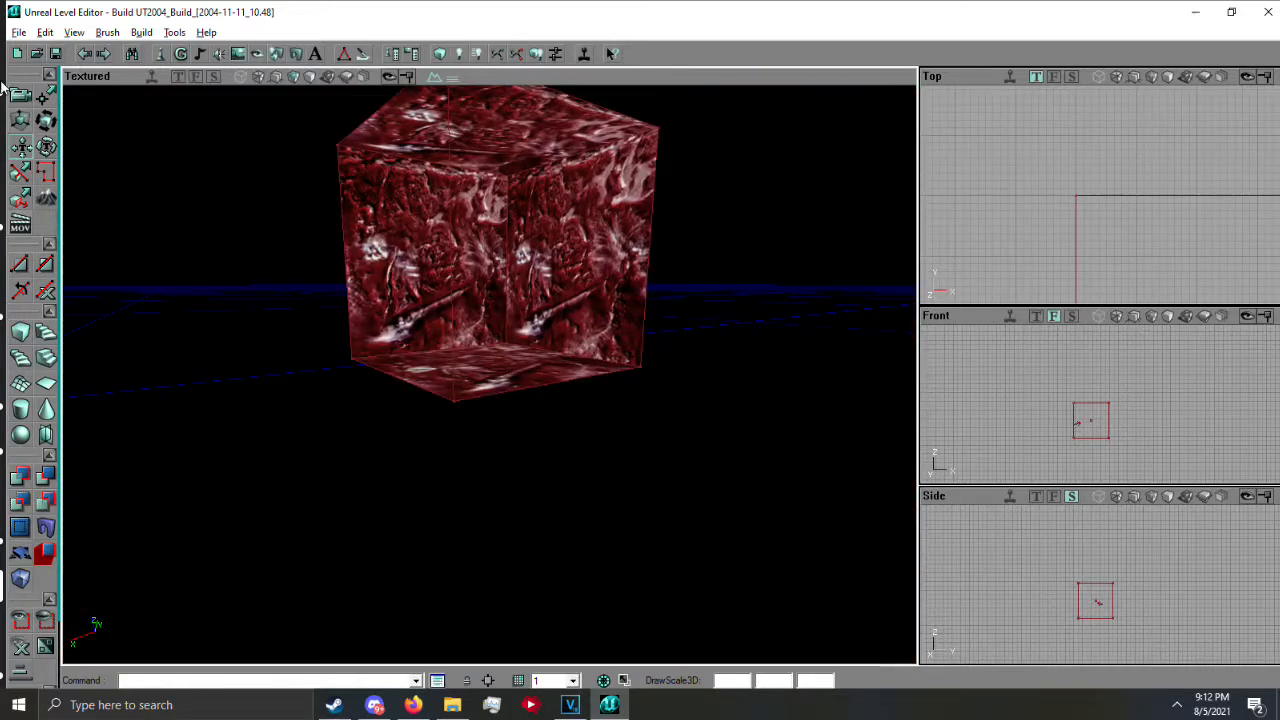
Add a PlayerStart on the room floor and scroll the Actor Classes list
{"action": "right_click", "coordinate": [520, 247]}
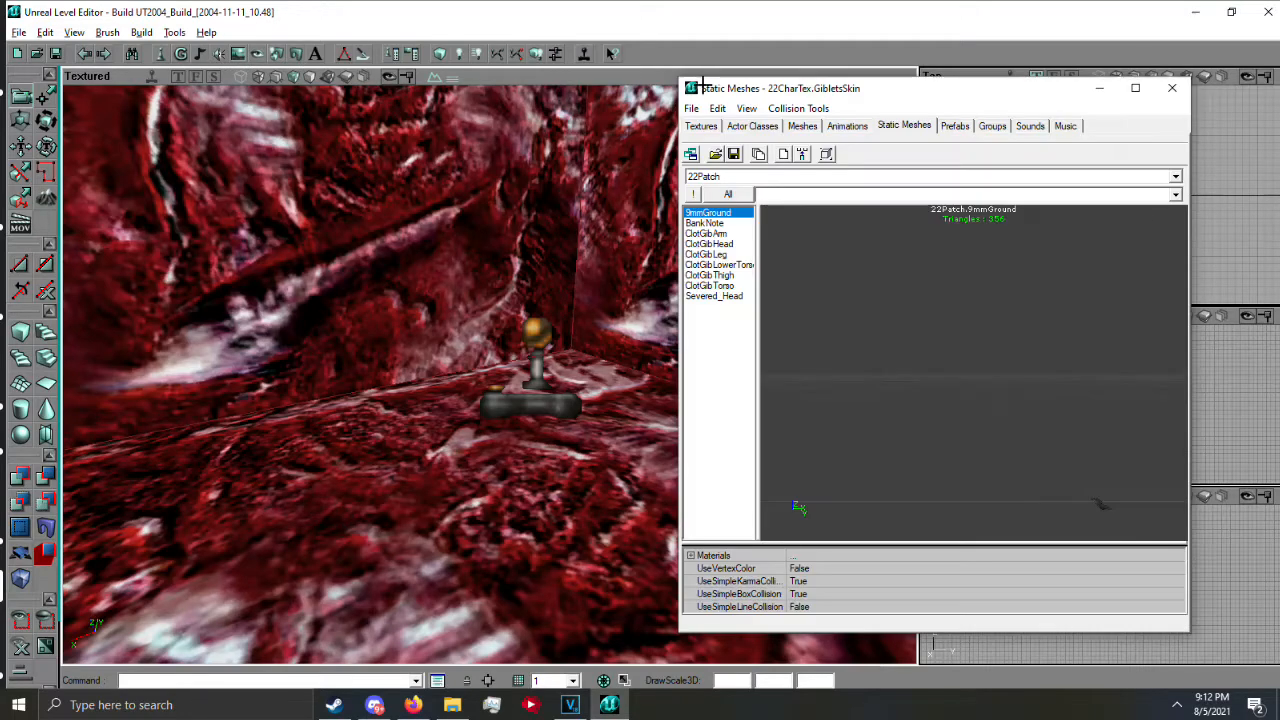
{"action": "left_click", "coordinate": [1172, 88]}
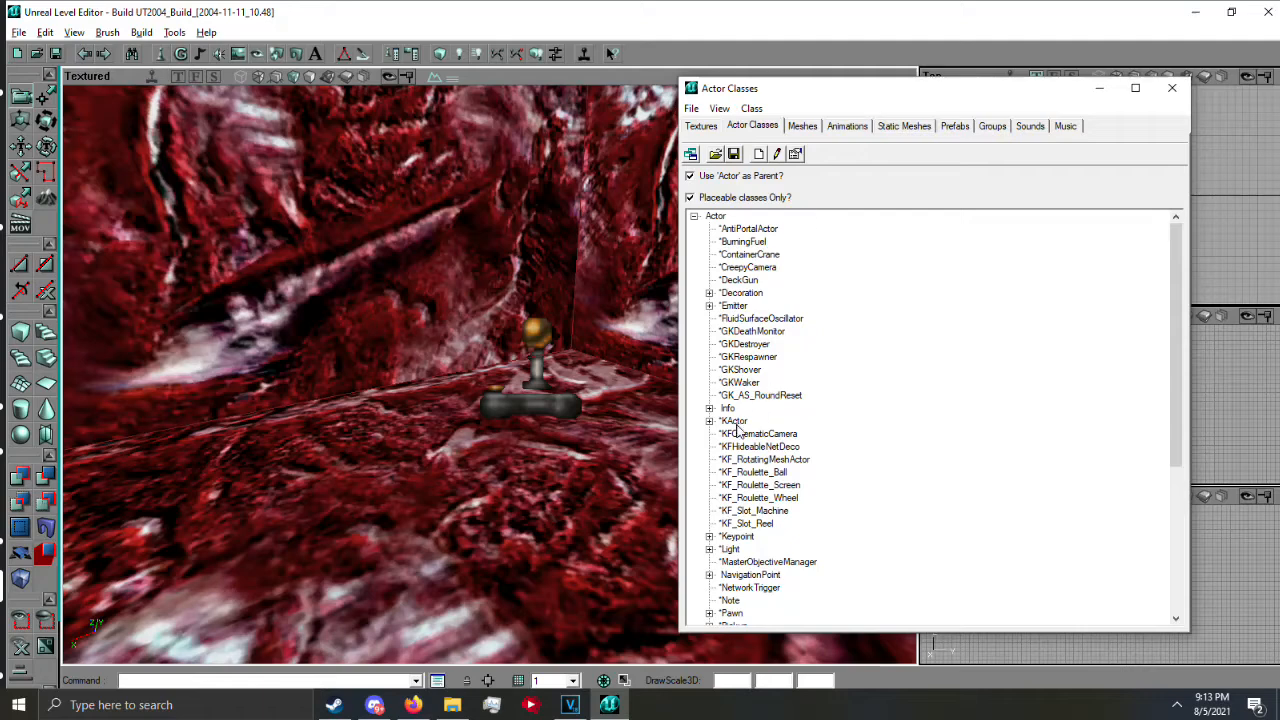
{"action": "scroll", "scroll_direction": "down", "scroll_amount": 3}
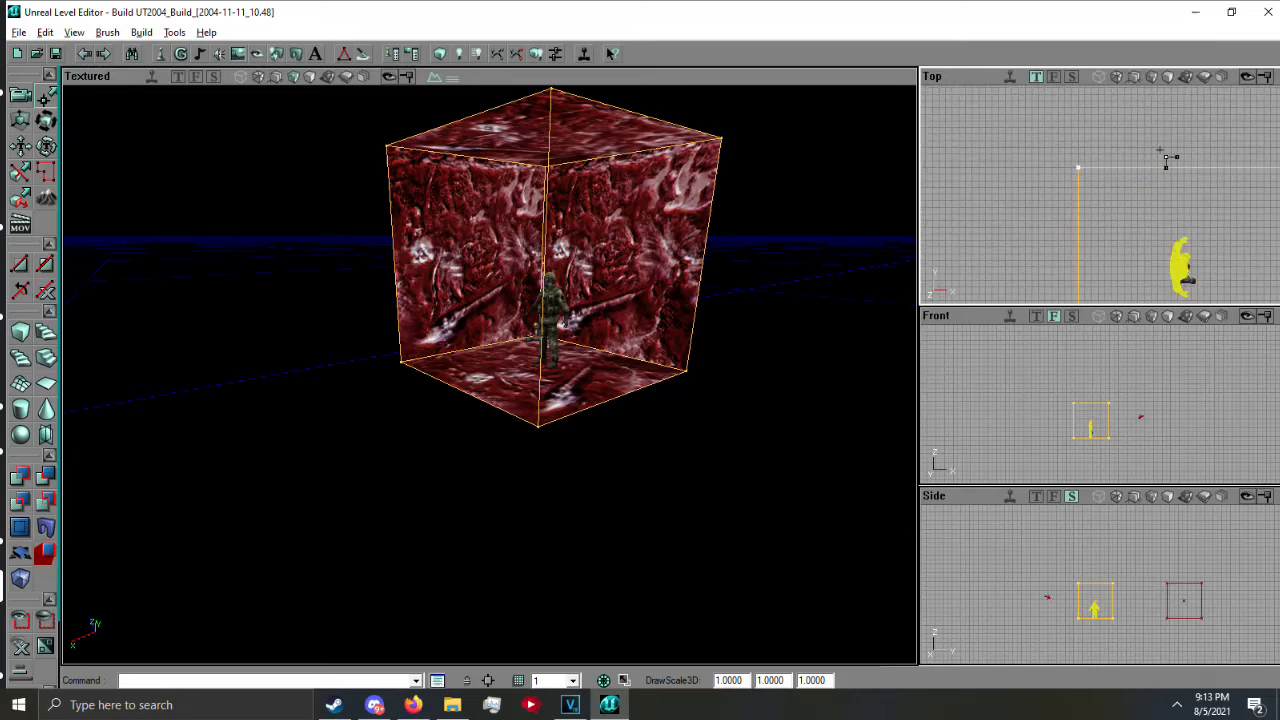
{"action": "mouse_move", "coordinate": [1068, 205]}
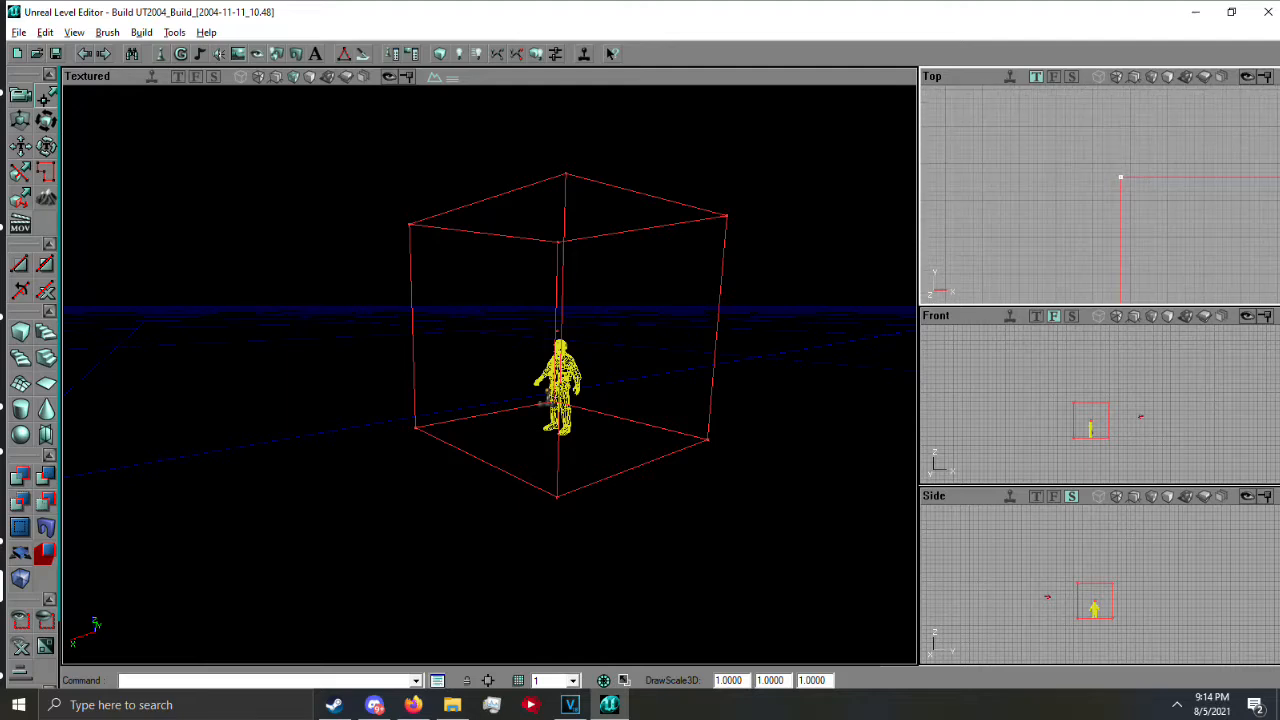
{"action": "mouse_move", "coordinate": [1070, 178]}
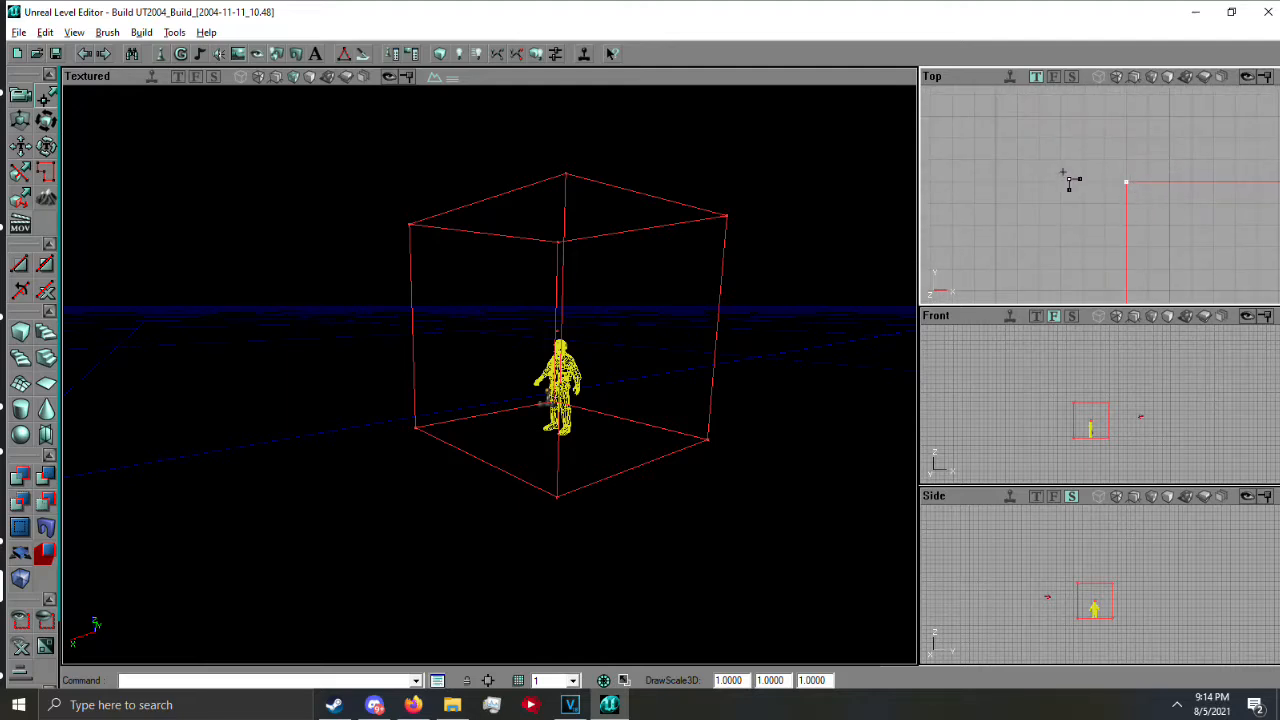
{"action": "mouse_move", "coordinate": [1011, 210]}
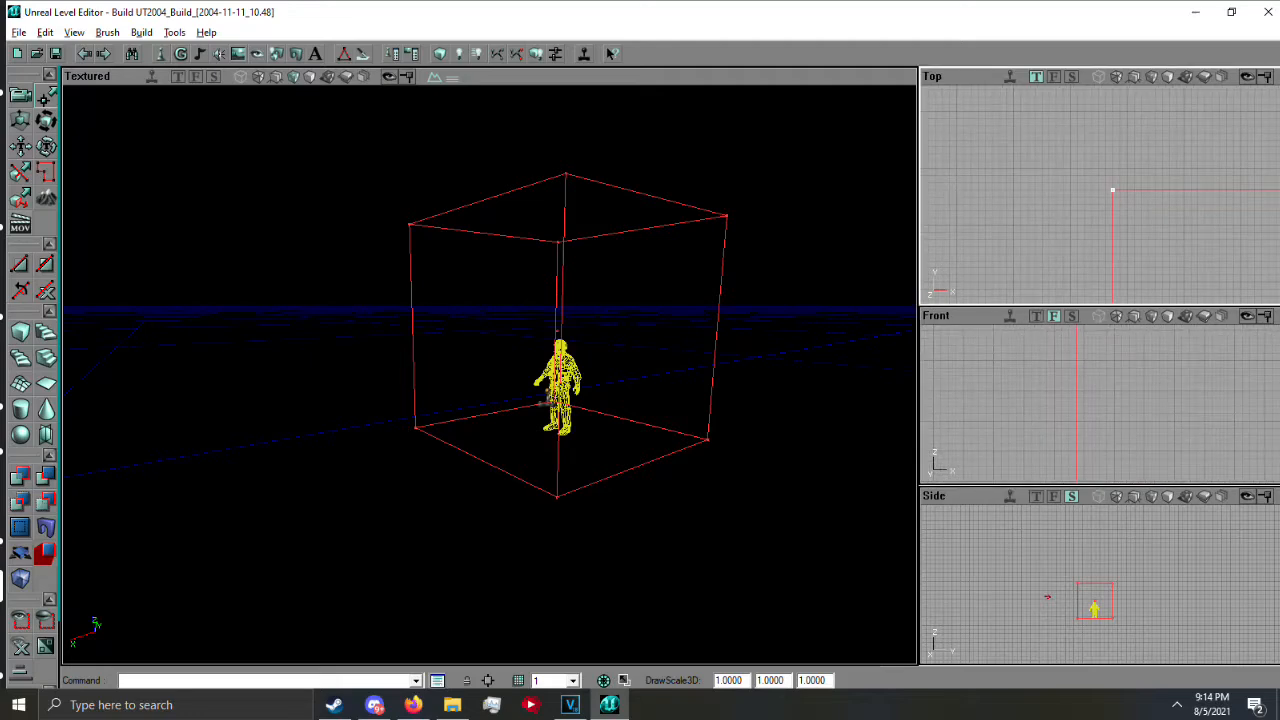
Pan the orthographic view around the room holding the soldier pawn
{"action": "left_click_drag", "start_coordinate": [560, 390], "coordinate": [310, 360]}
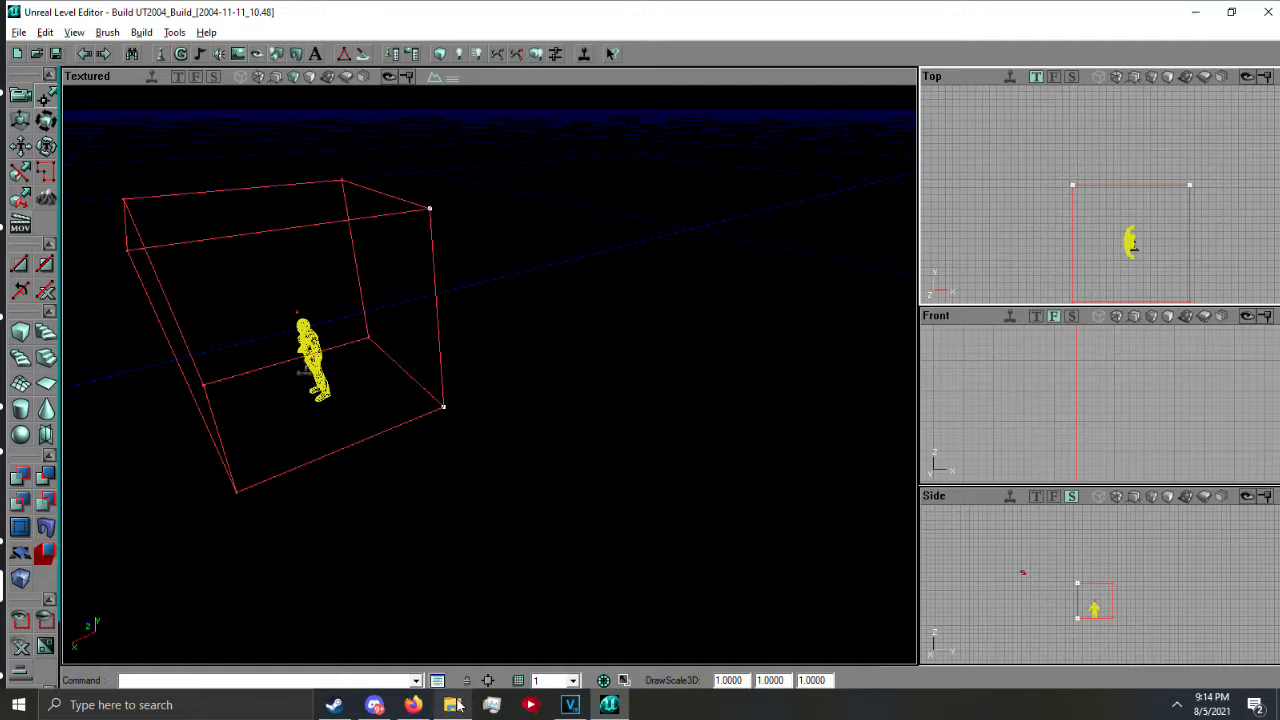
Set the grid size to 1024 from the bottom toolbar dropdown
{"action": "left_click", "coordinate": [571, 681]}
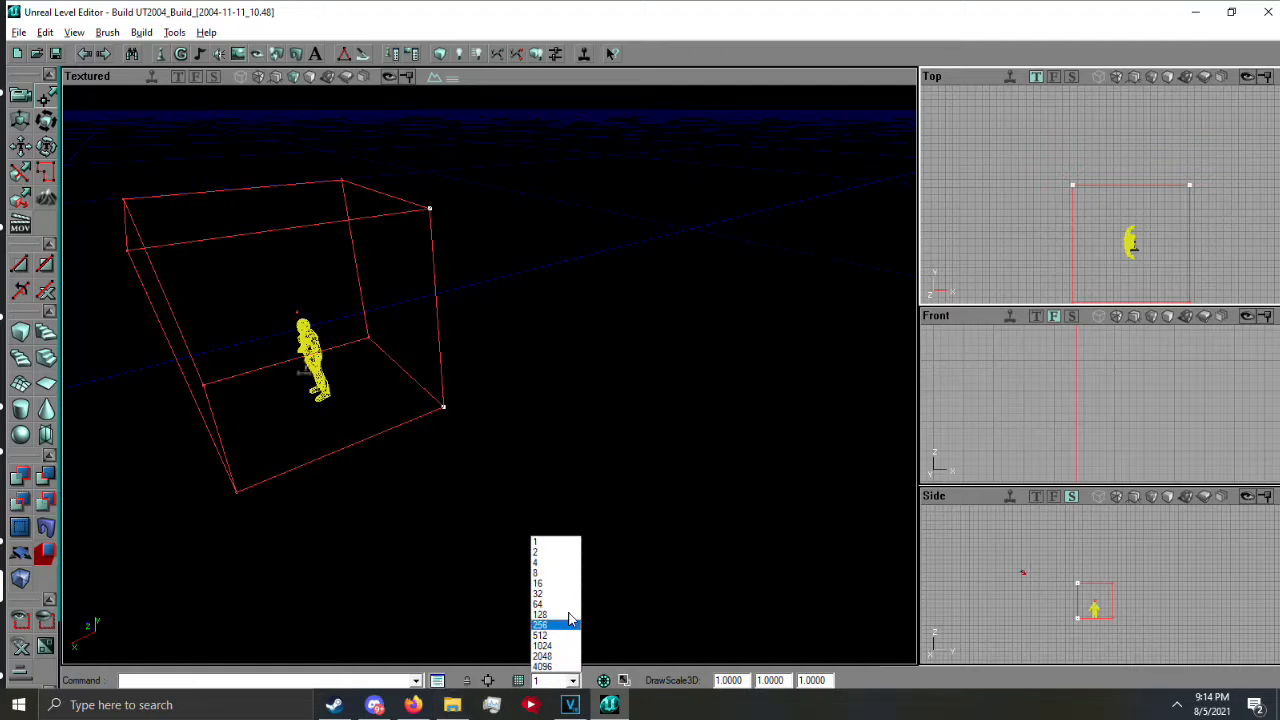
{"action": "mouse_move", "coordinate": [555, 635]}
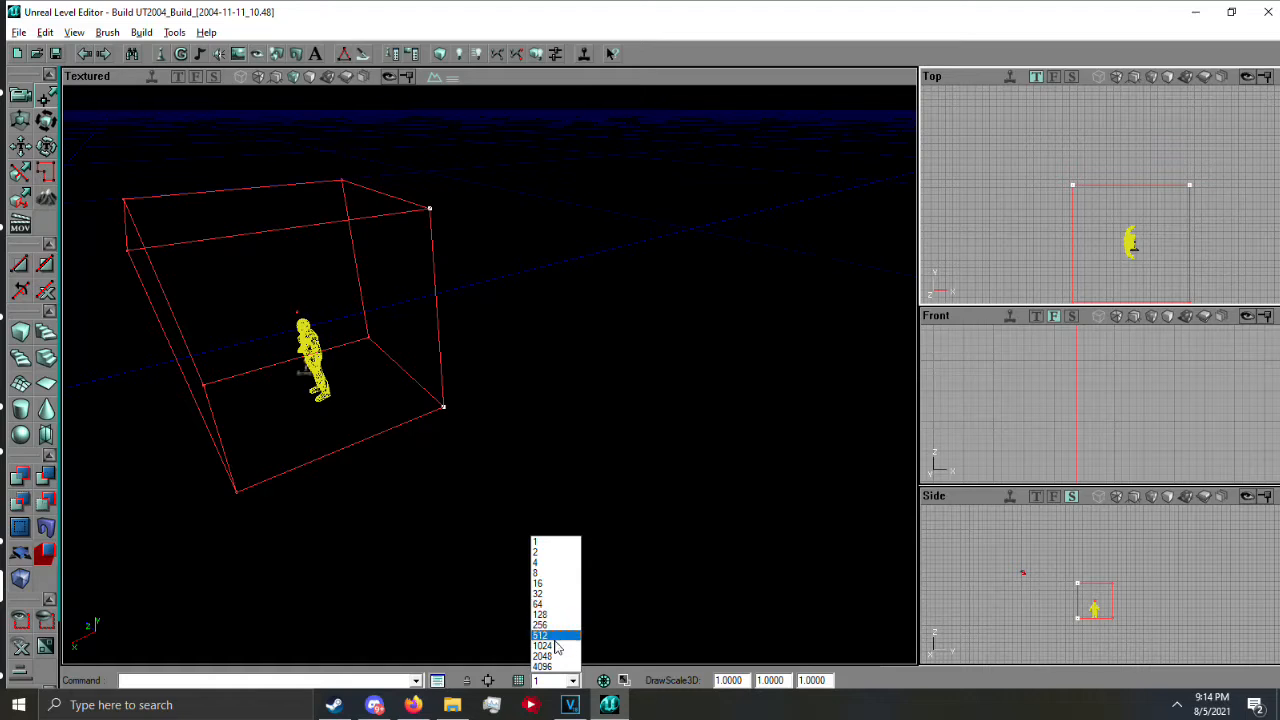
{"action": "left_click", "coordinate": [543, 645]}
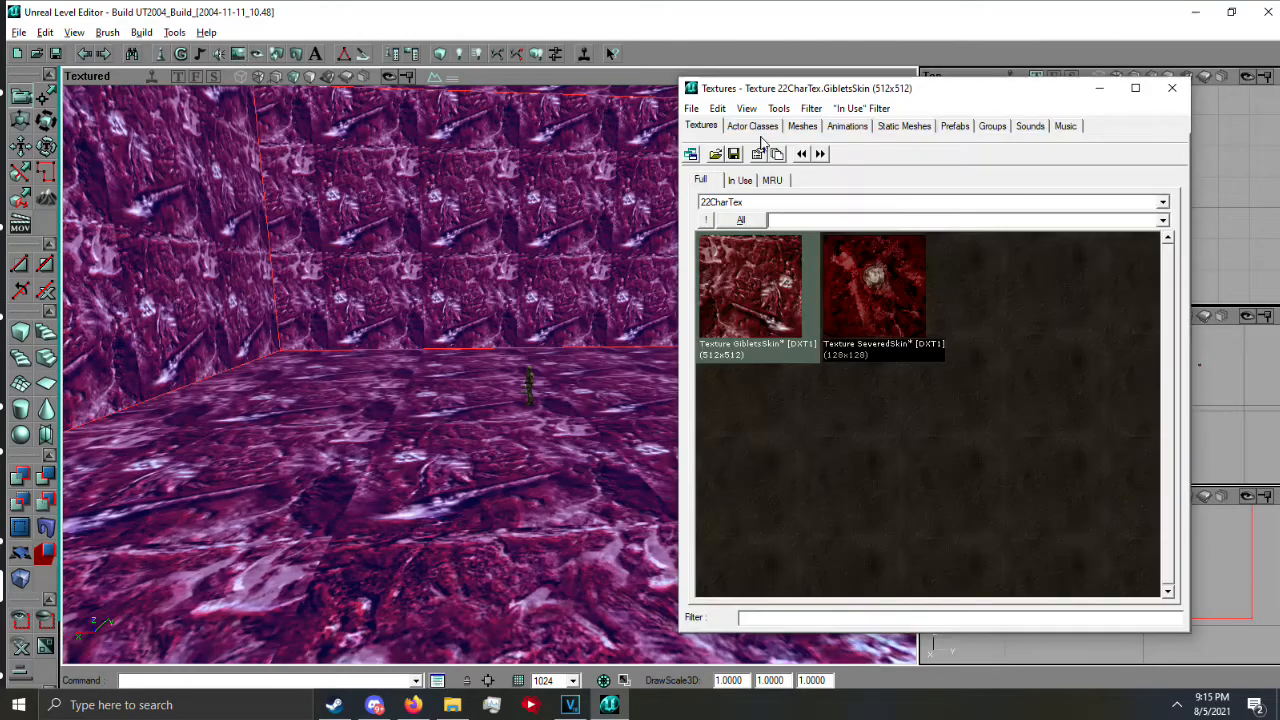
{"action": "mouse_move", "coordinate": [825, 262]}
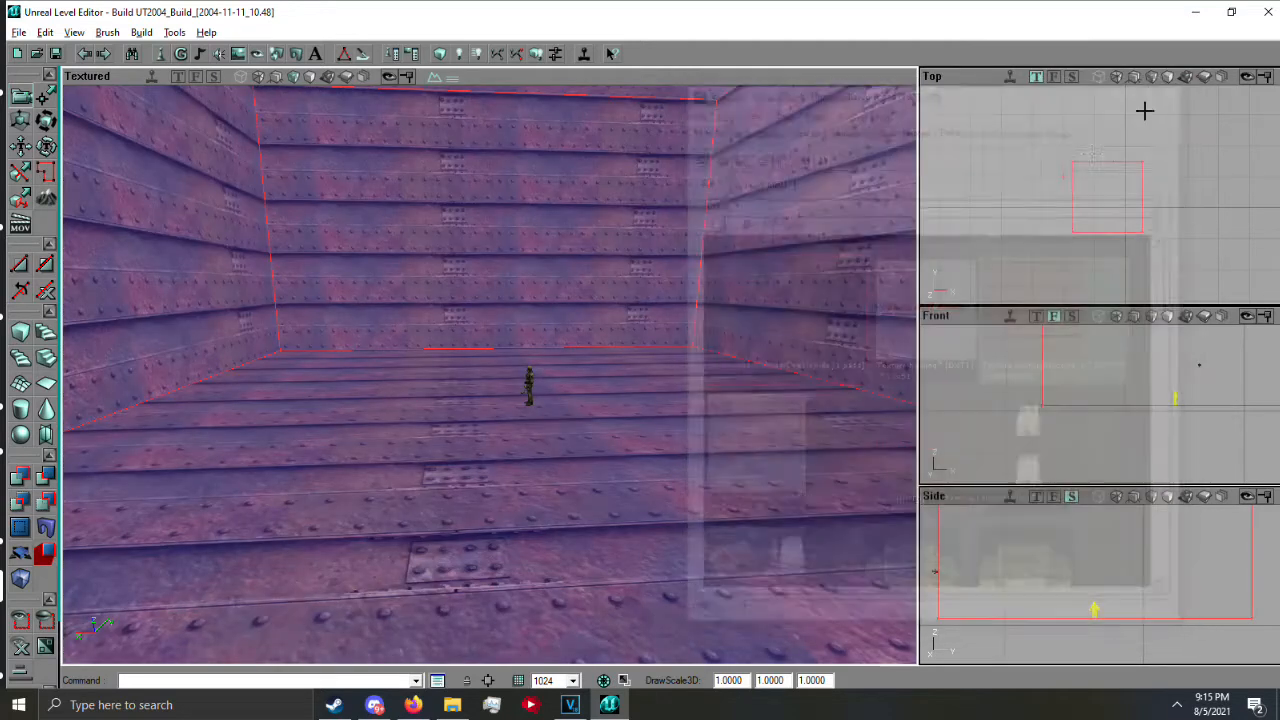
Cover the room's walls and floor with the riveted rusty metal texture
{"action": "left_click", "coordinate": [570, 680]}
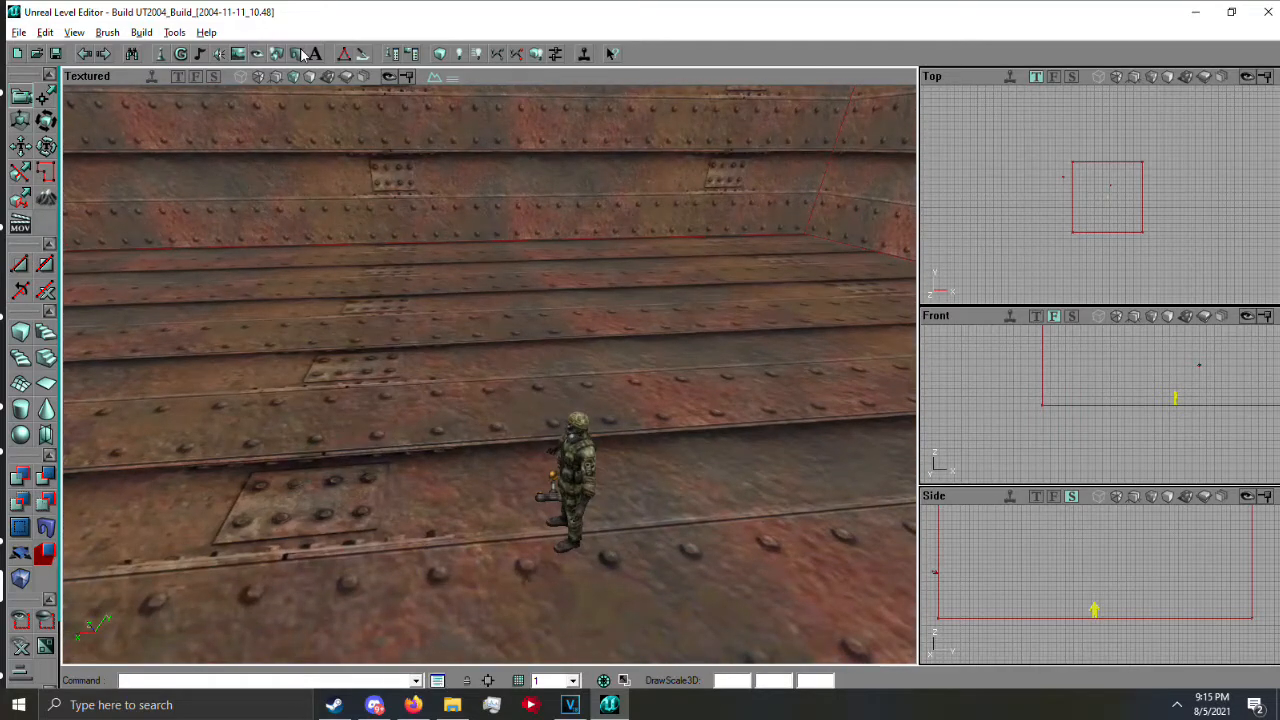
Load the FurnitureSM package in the Static Mesh Browser and select the red couch
{"action": "left_click", "coordinate": [691, 108]}
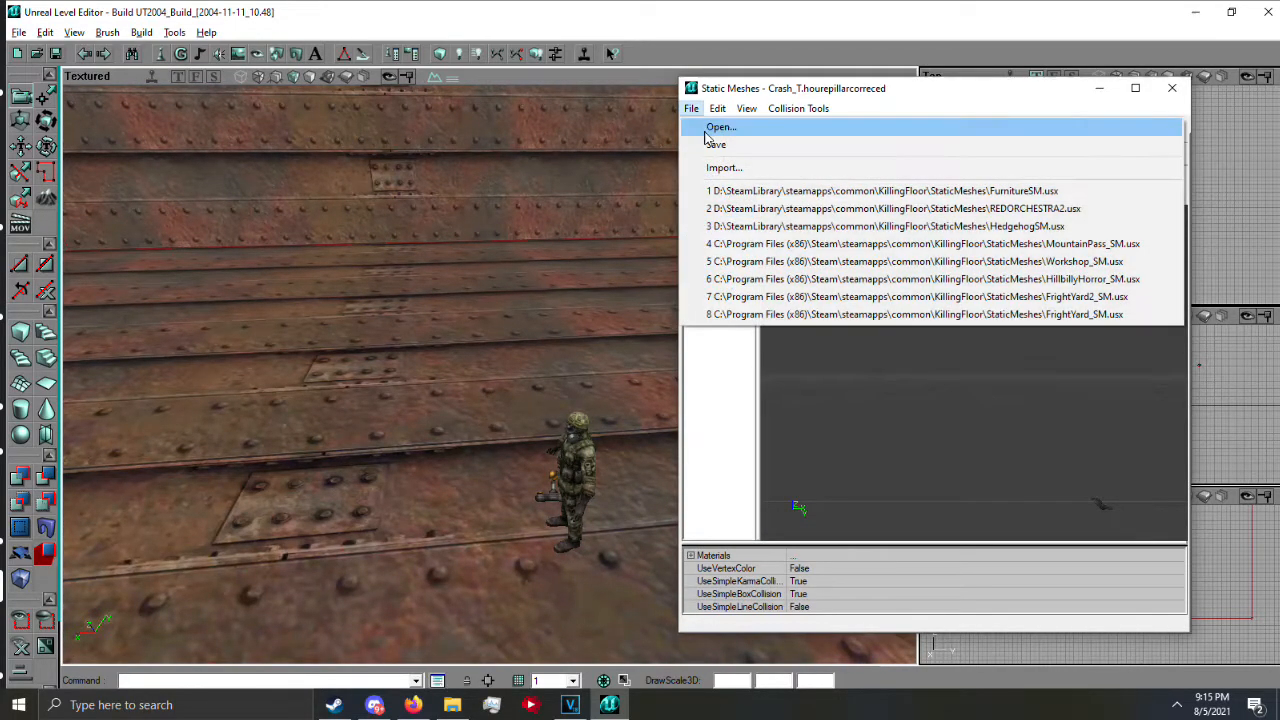
{"action": "left_click", "coordinate": [720, 127]}
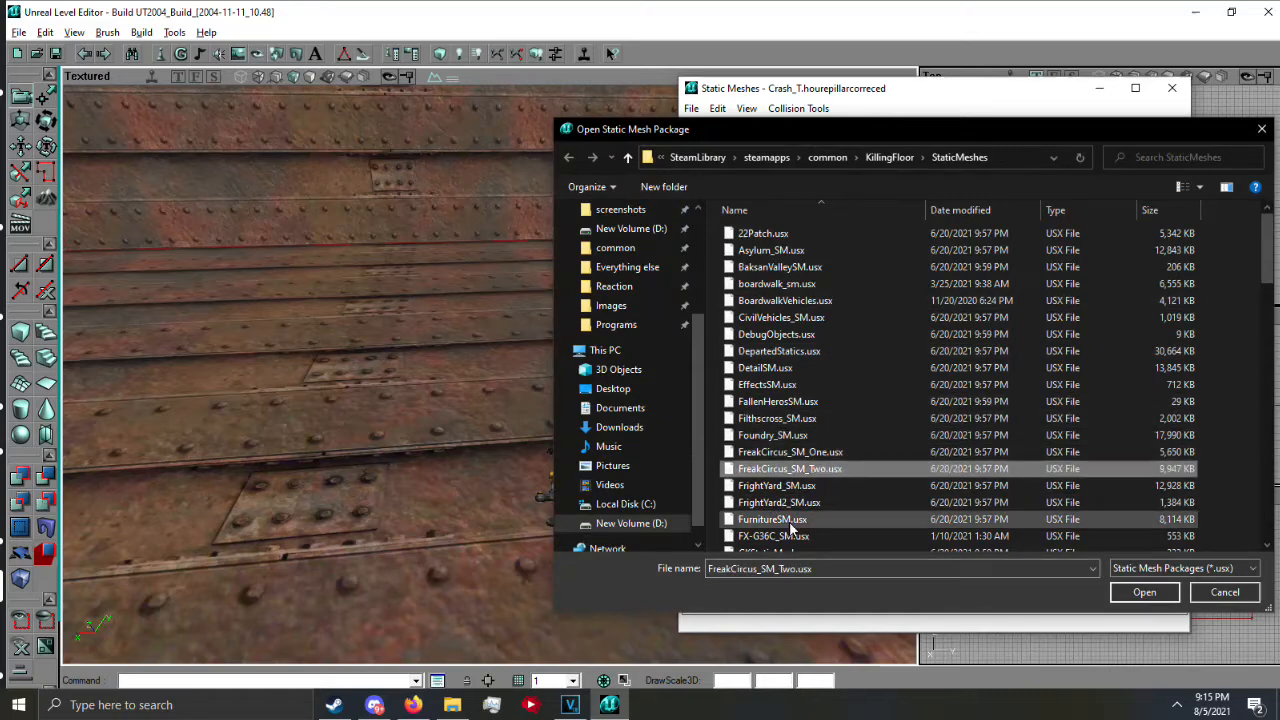
{"action": "left_click", "coordinate": [1144, 592]}
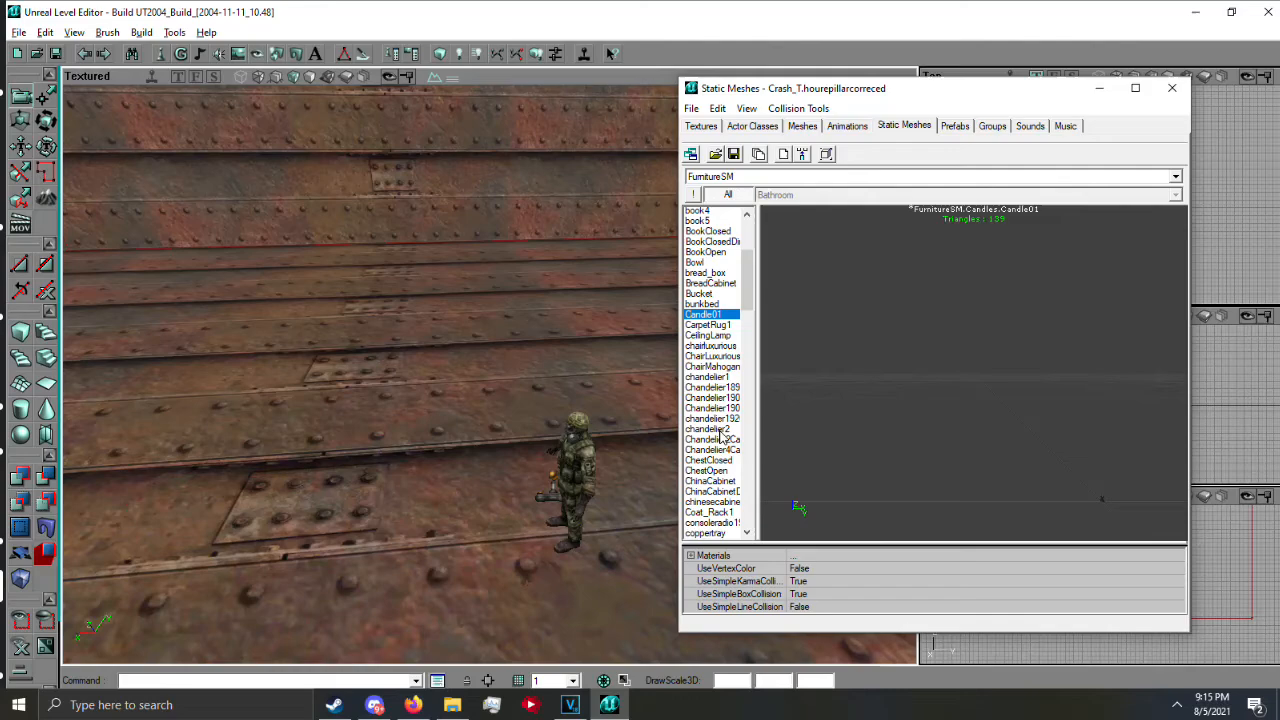
{"action": "left_click", "coordinate": [698, 514]}
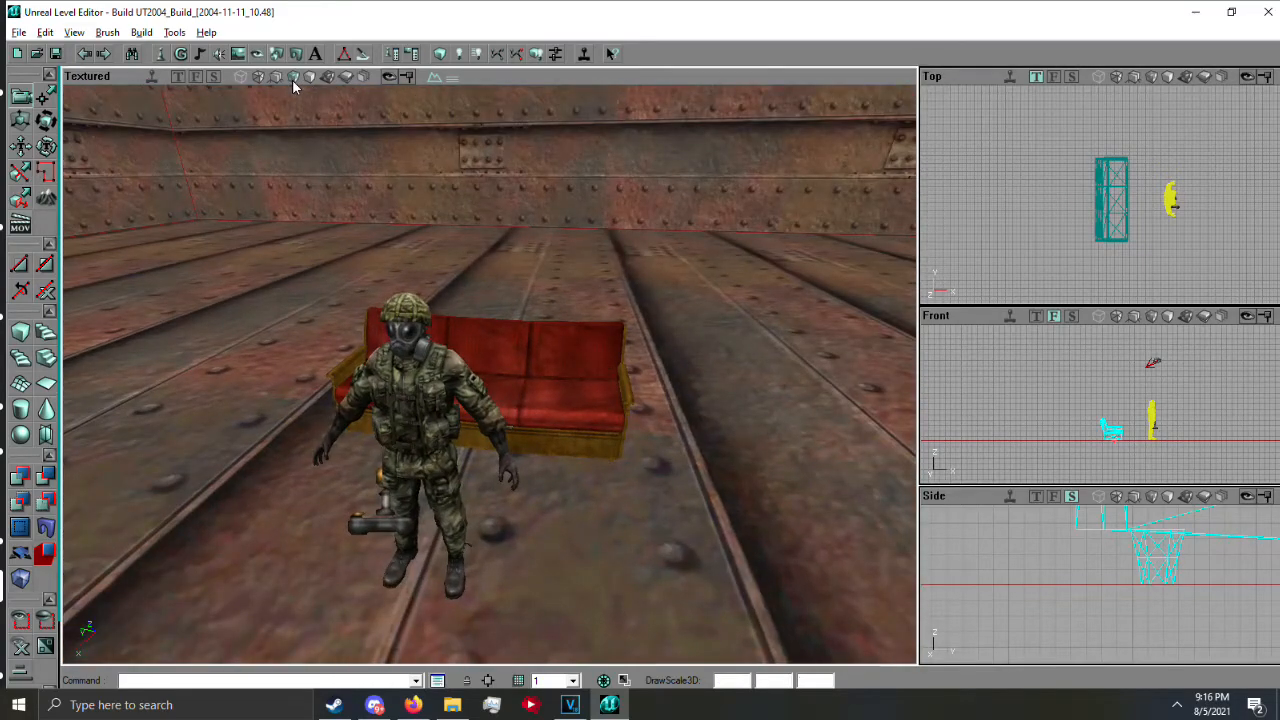
Preview with Dynamic Light, add a light on the floor, and close Surface Properties
{"action": "left_click", "coordinate": [293, 77]}
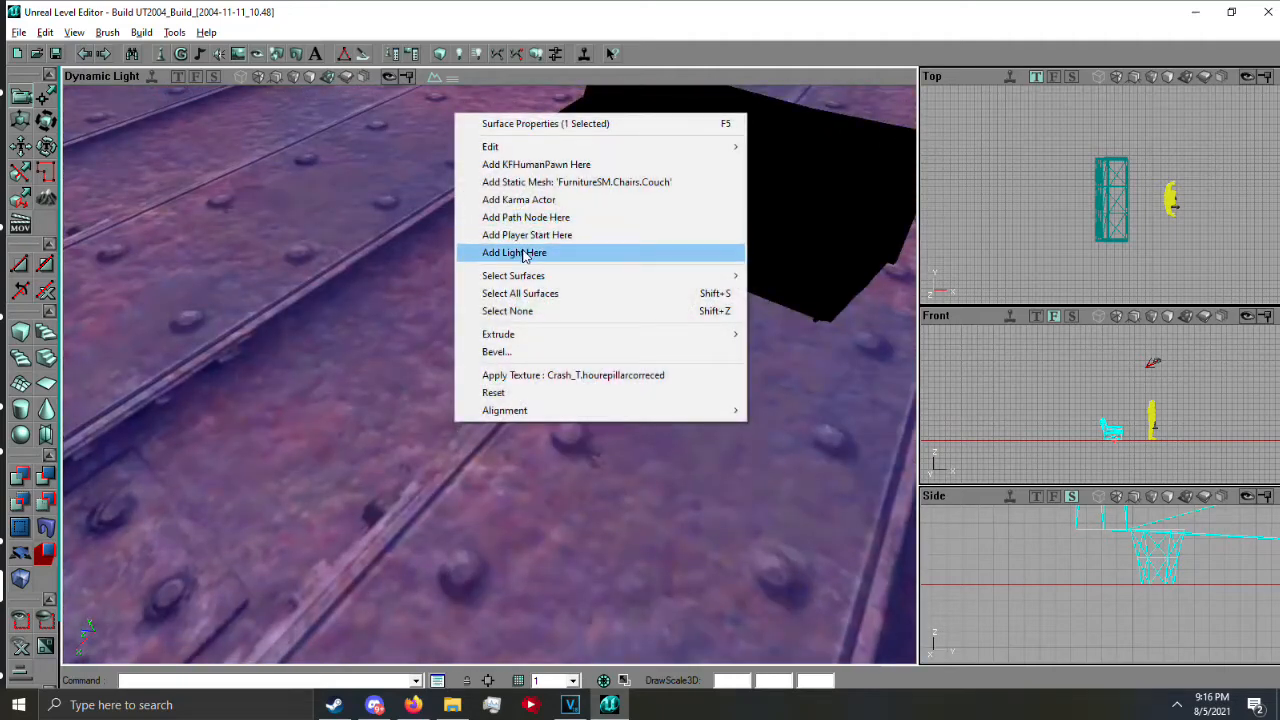
{"action": "left_click", "coordinate": [514, 252]}
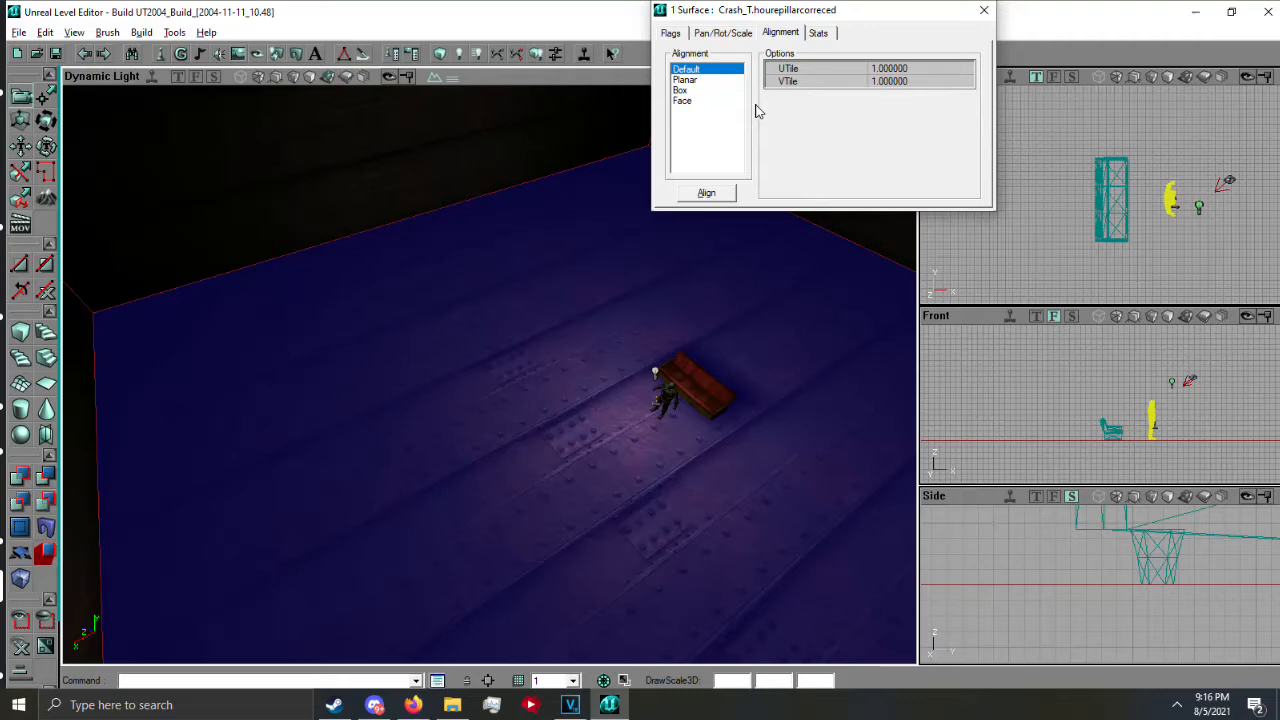
{"action": "left_click", "coordinate": [722, 32]}
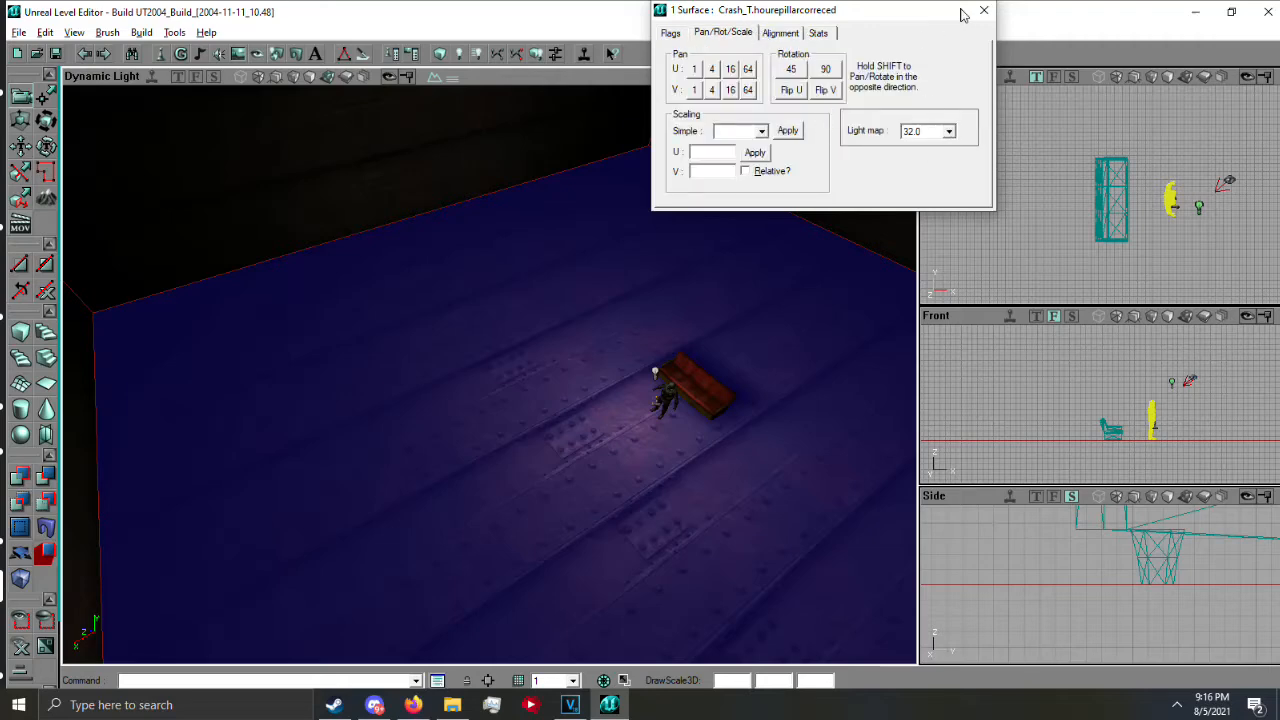
{"action": "left_click", "coordinate": [983, 10]}
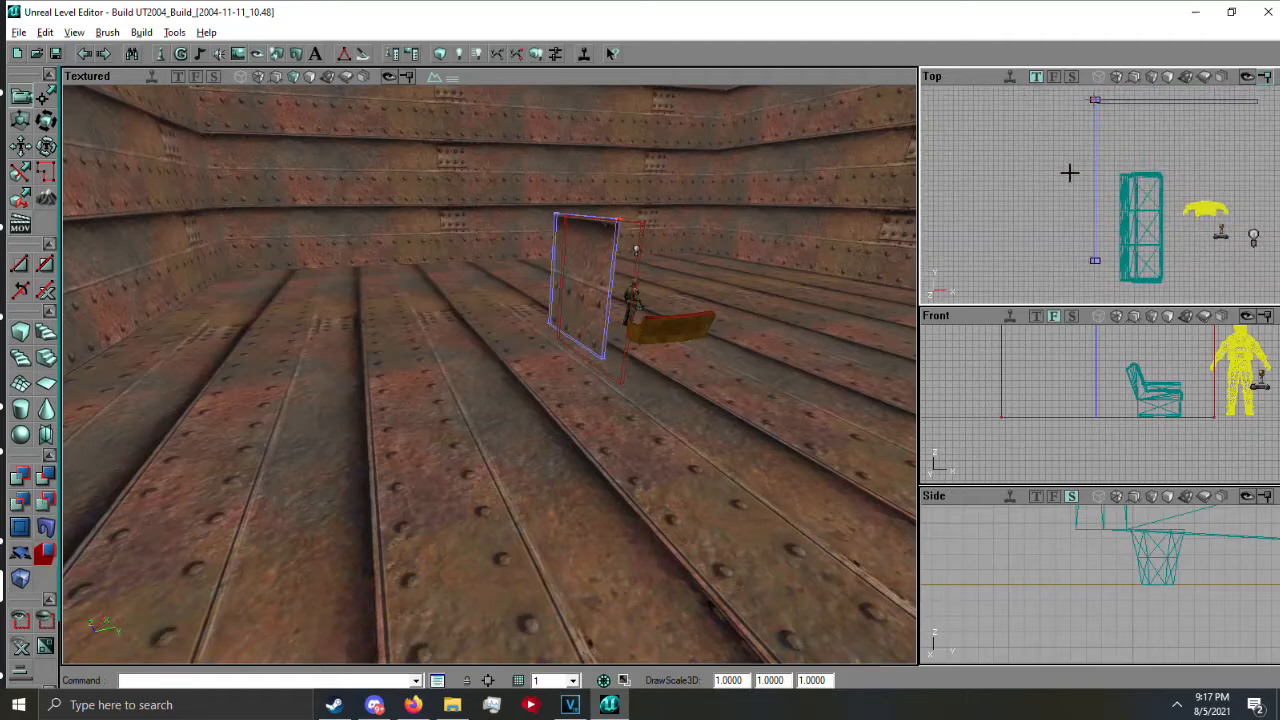
Adjust the cube builder brush to form a wall around the couch
{"action": "left_click", "coordinate": [1140, 230]}
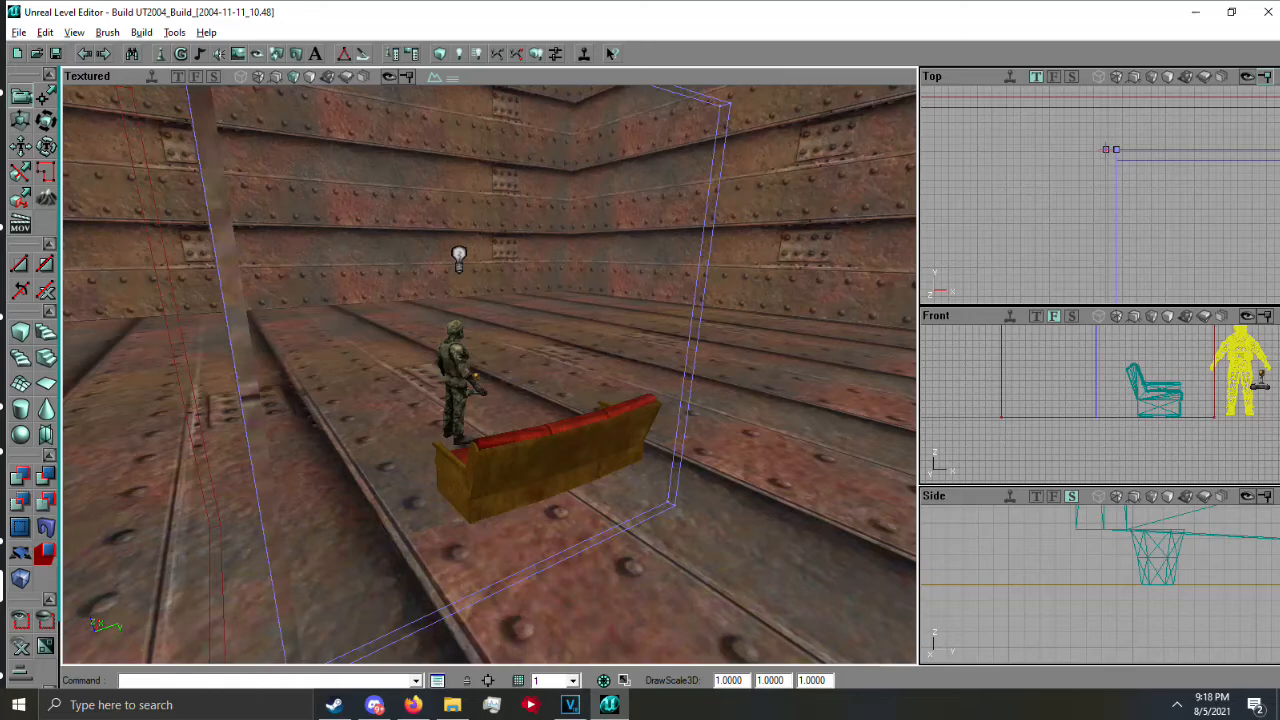
{"action": "mouse_move", "coordinate": [448, 104]}
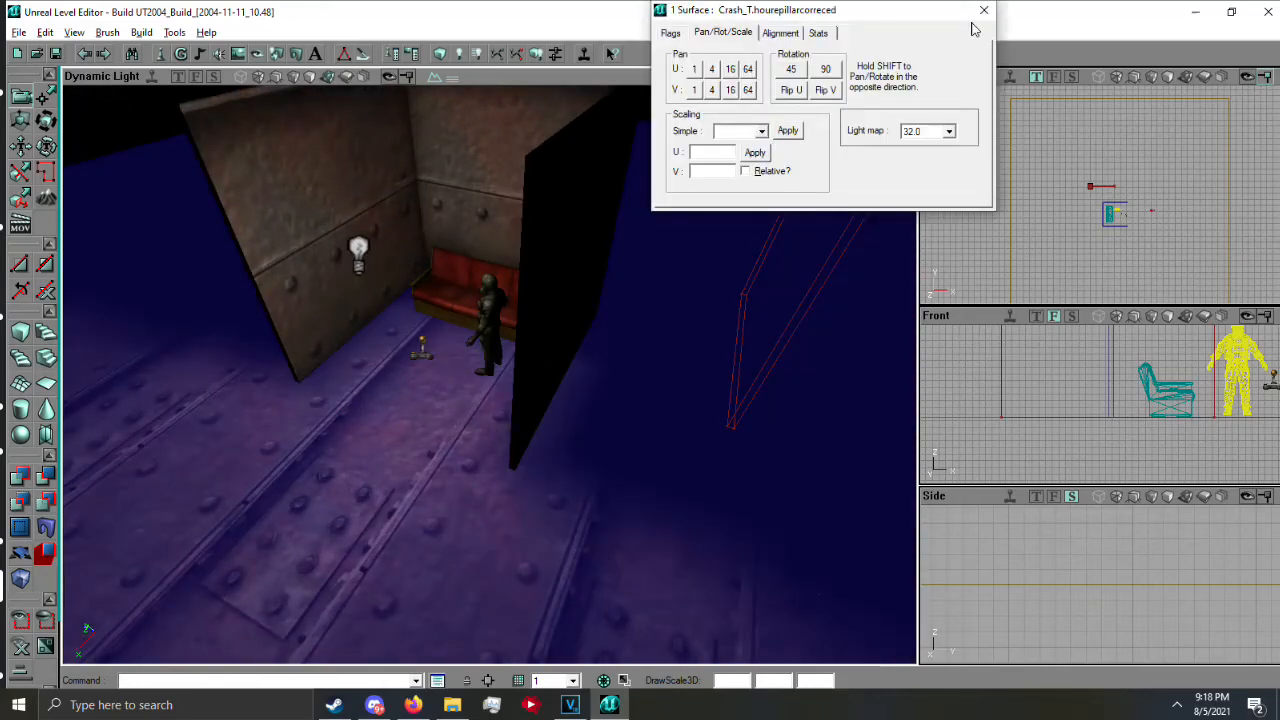
Add a light inside the alcove, close Surface Properties, then switch over to Discord
{"action": "right_click", "coordinate": [395, 300]}
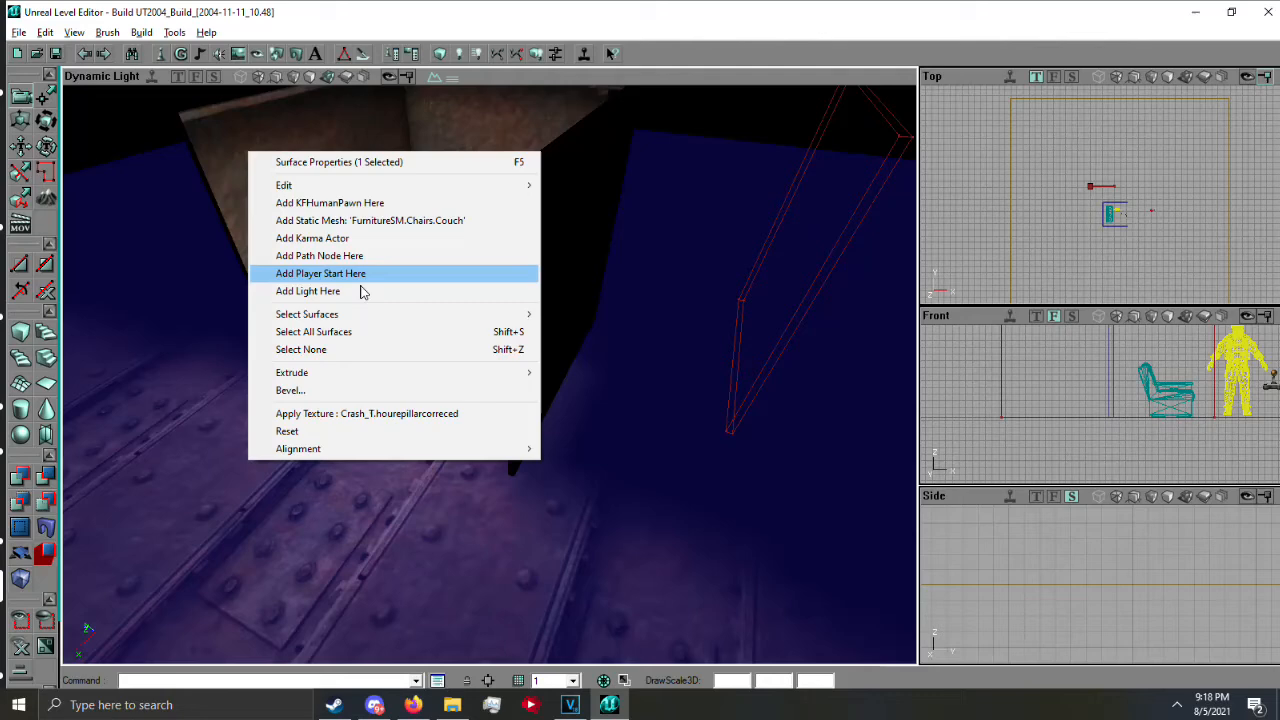
{"action": "left_click", "coordinate": [339, 162]}
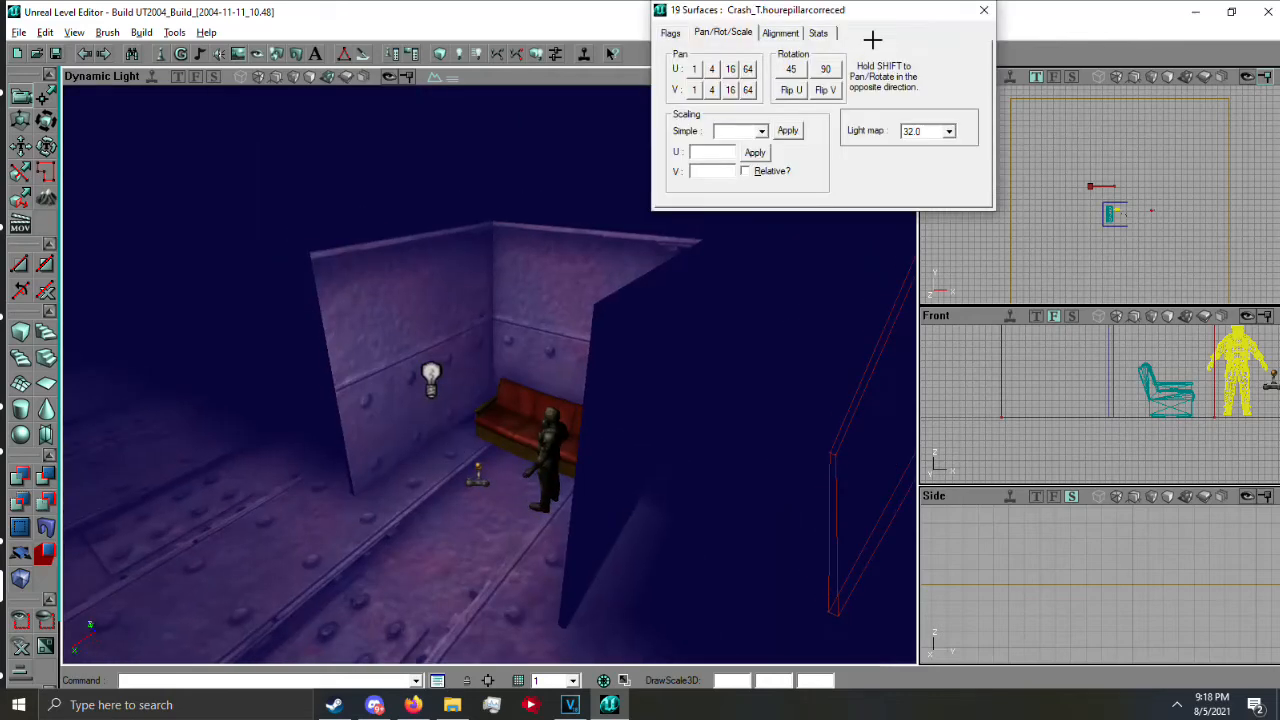
{"action": "left_click", "coordinate": [947, 131]}
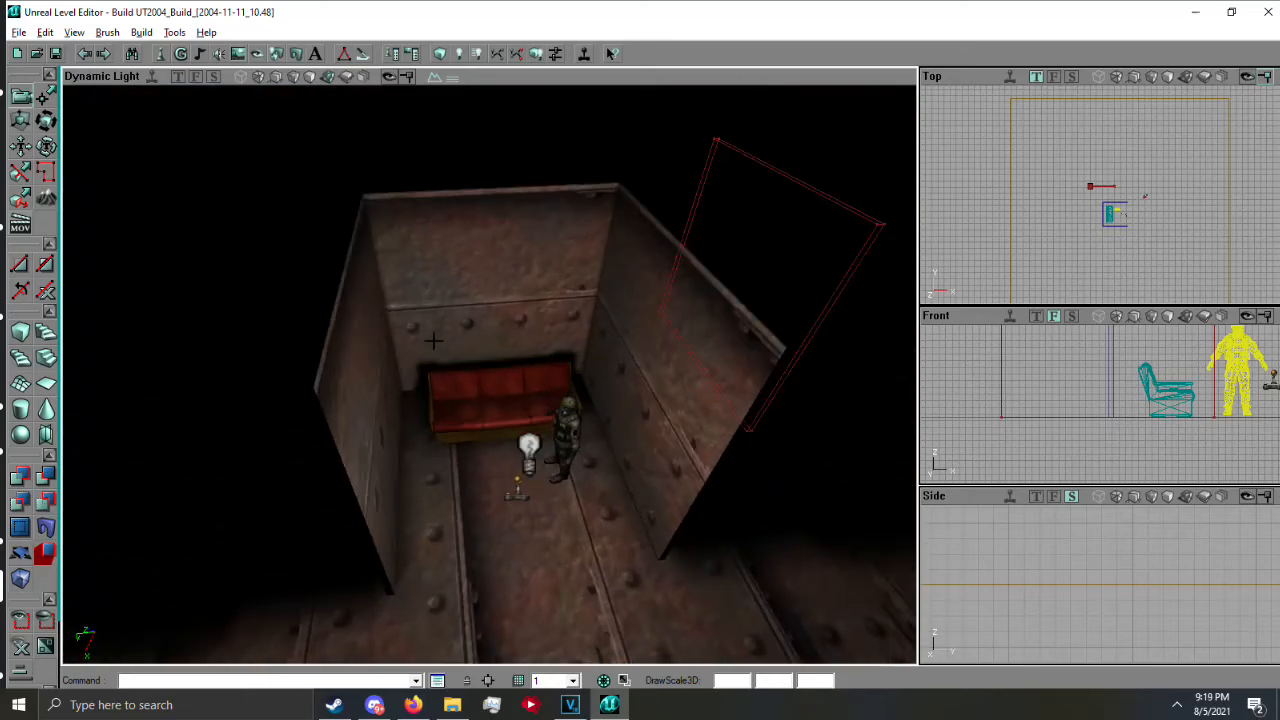
{"action": "left_click", "coordinate": [374, 704]}
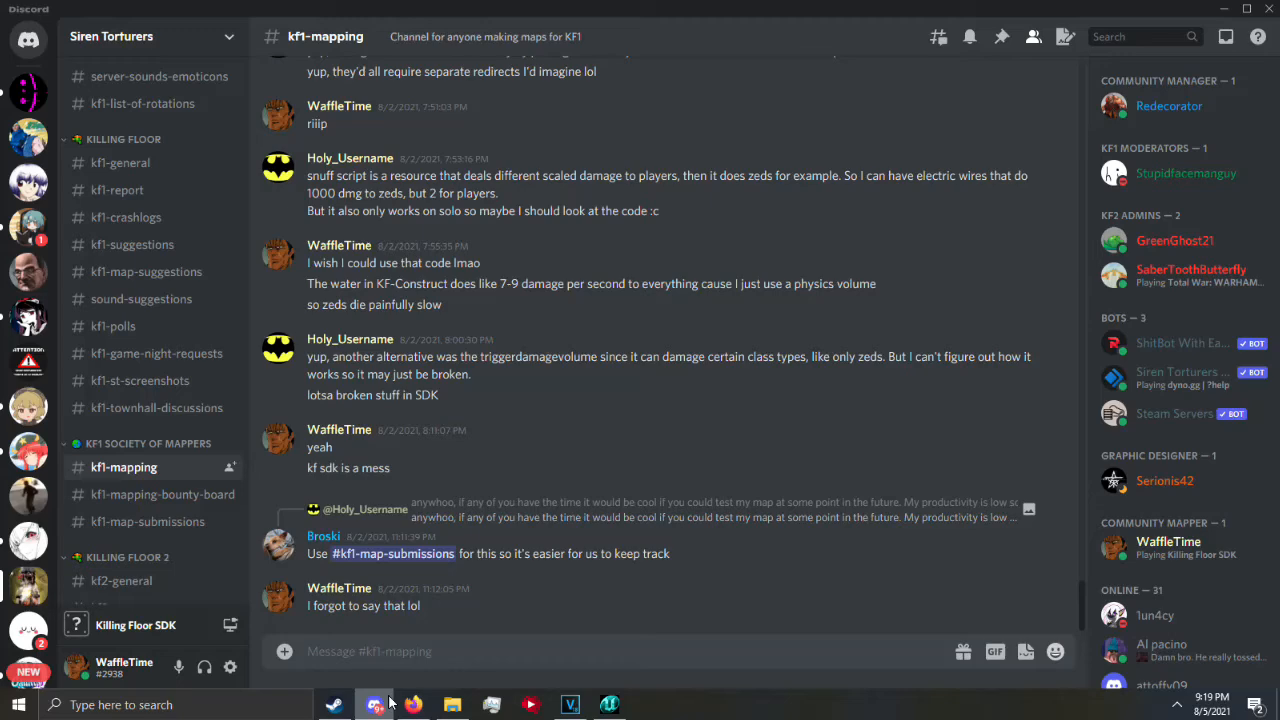
{"action": "mouse_move", "coordinate": [1000, 37]}
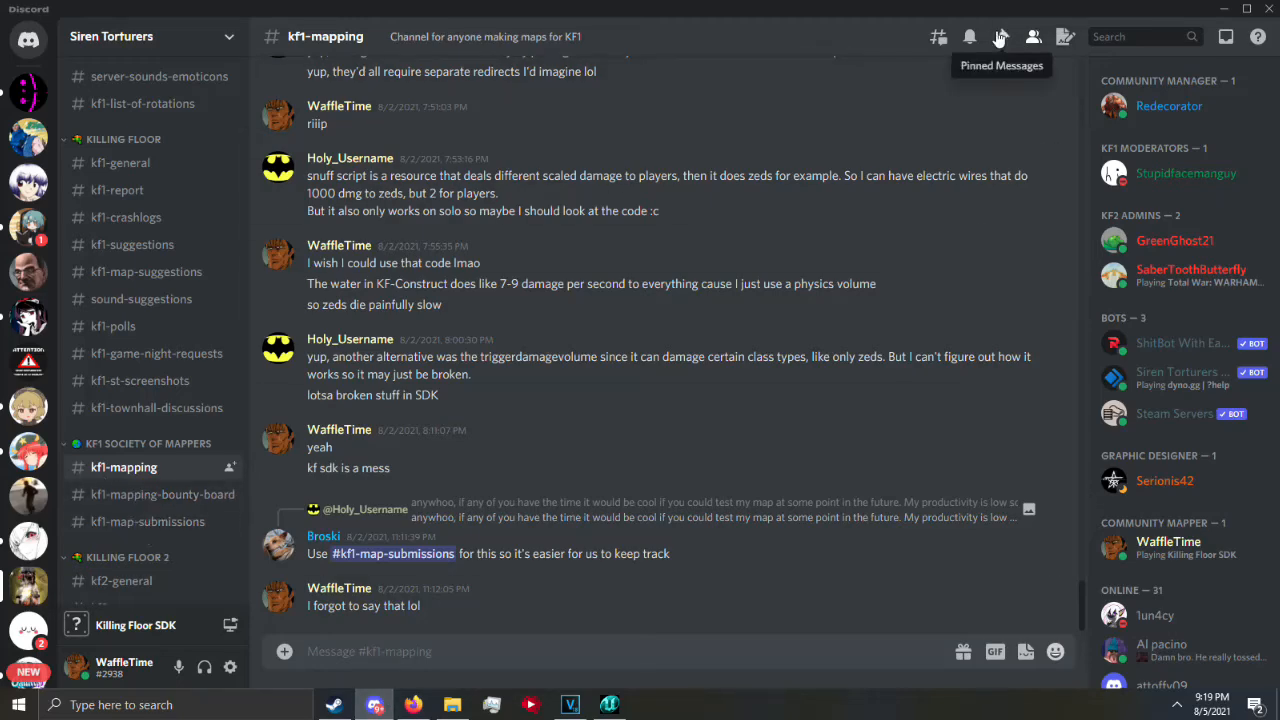
Browse pinned and older kf1-mapping messages, then go back to Unreal Editor from the taskbar
{"action": "left_click", "coordinate": [1001, 37]}
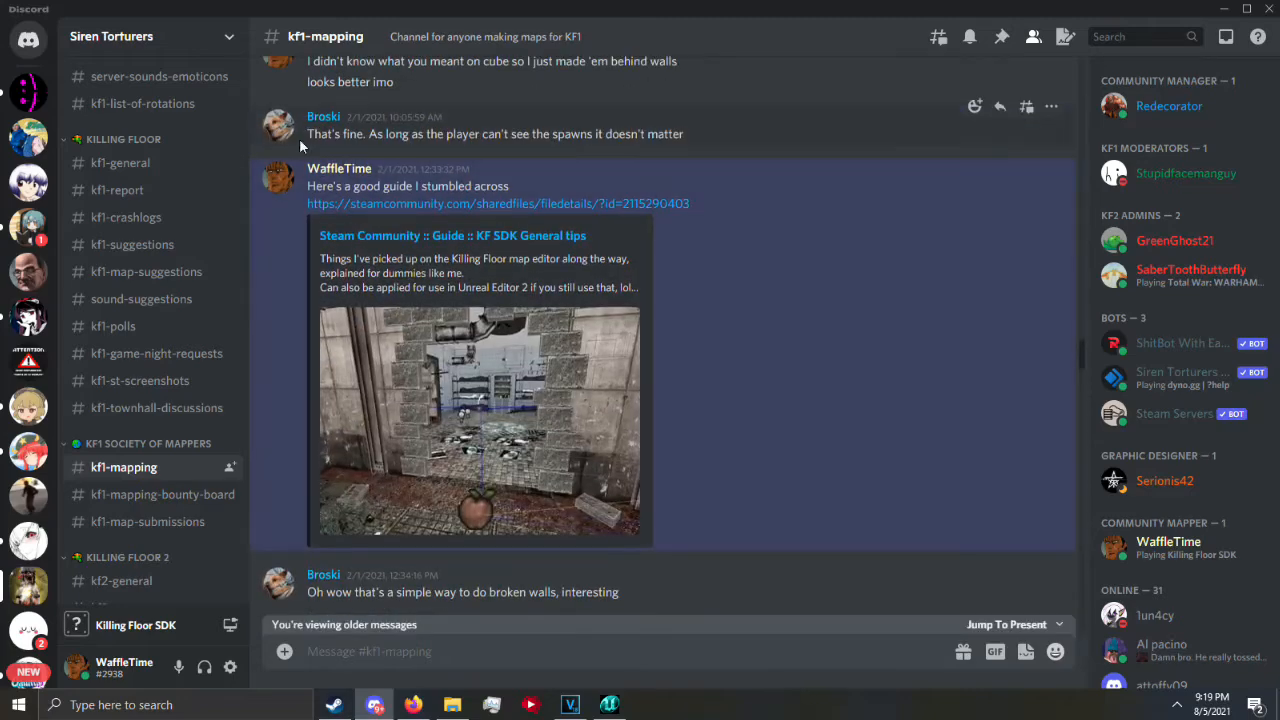
{"action": "scroll", "scroll_direction": "down", "scroll_amount": 3}
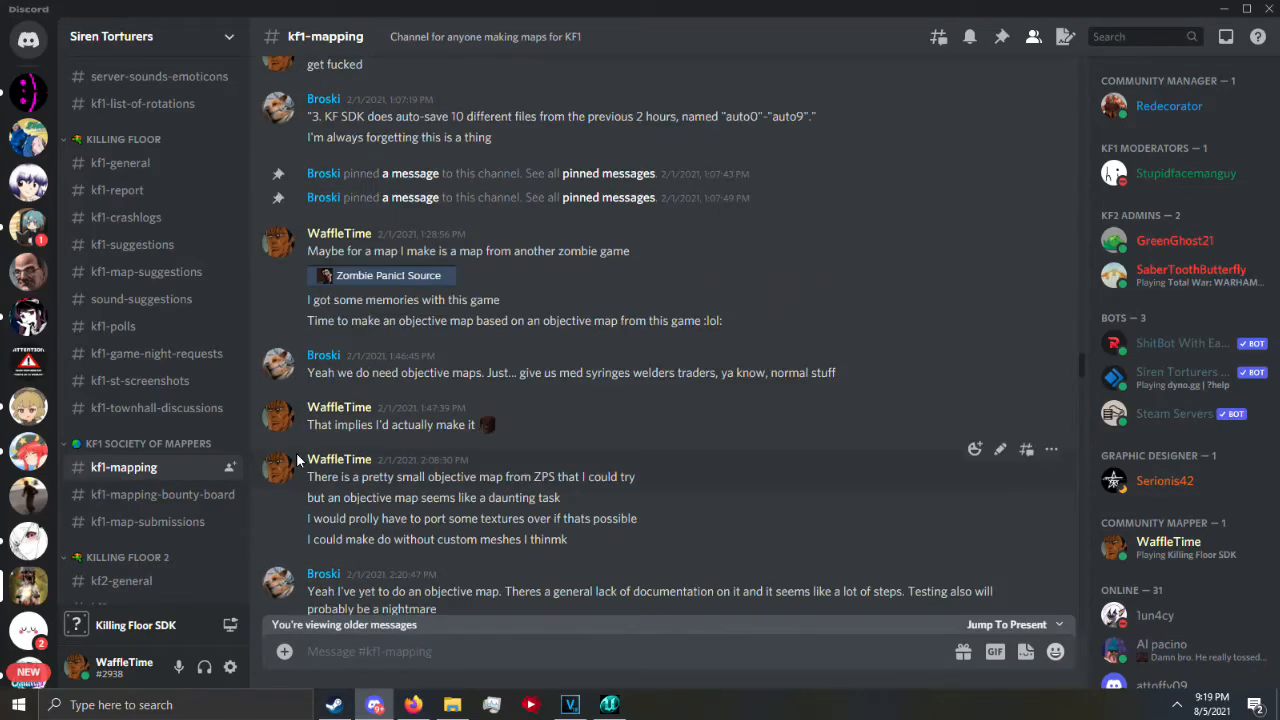
{"action": "scroll", "scroll_direction": "down", "scroll_amount": 3}
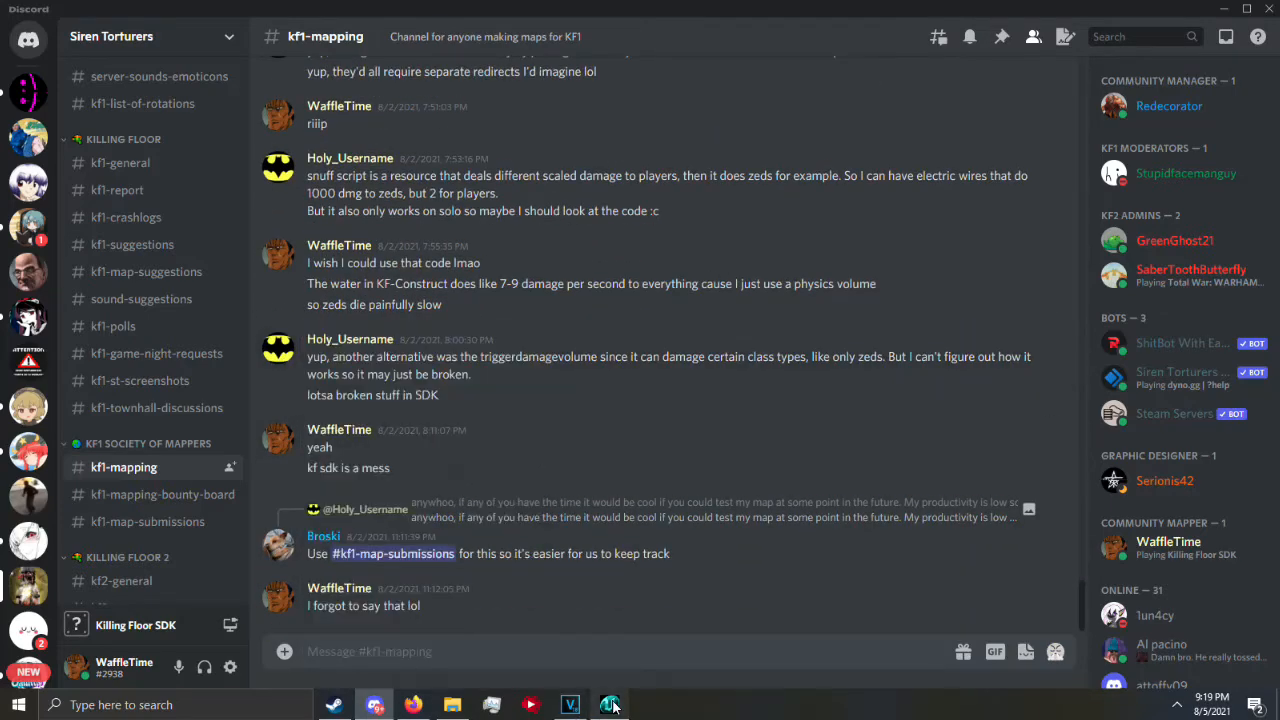
{"action": "left_click", "coordinate": [609, 705]}
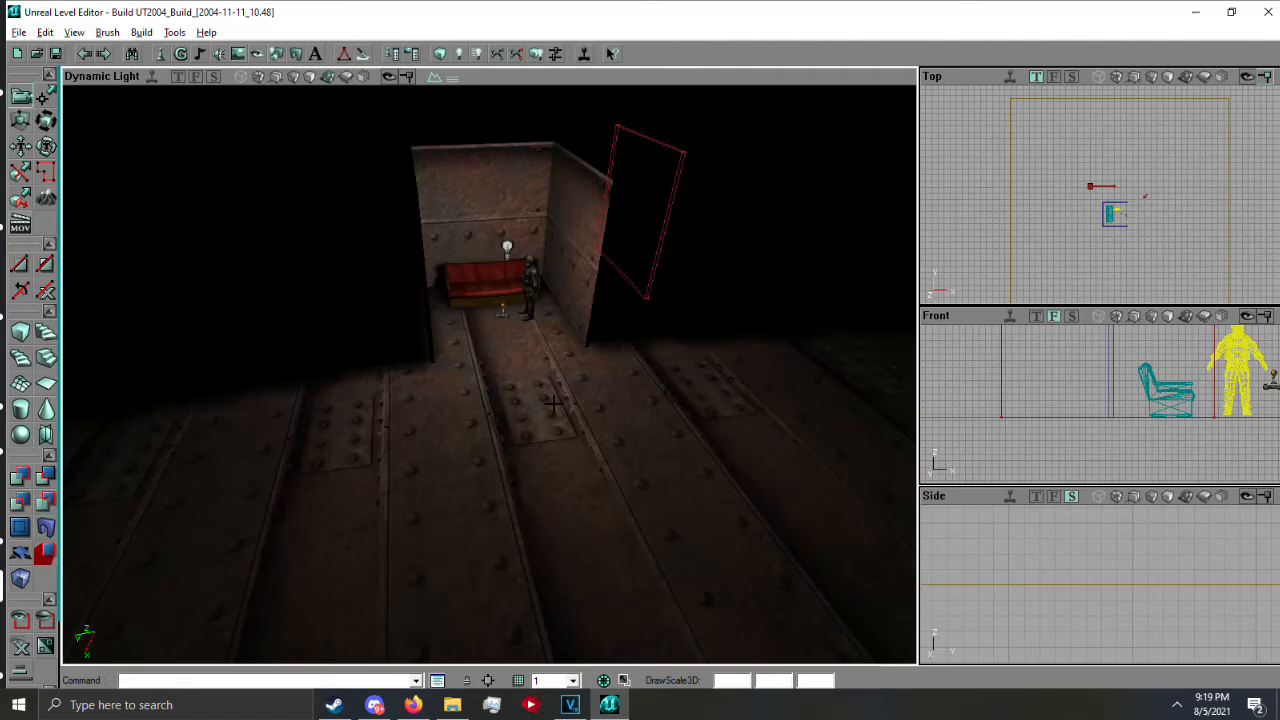